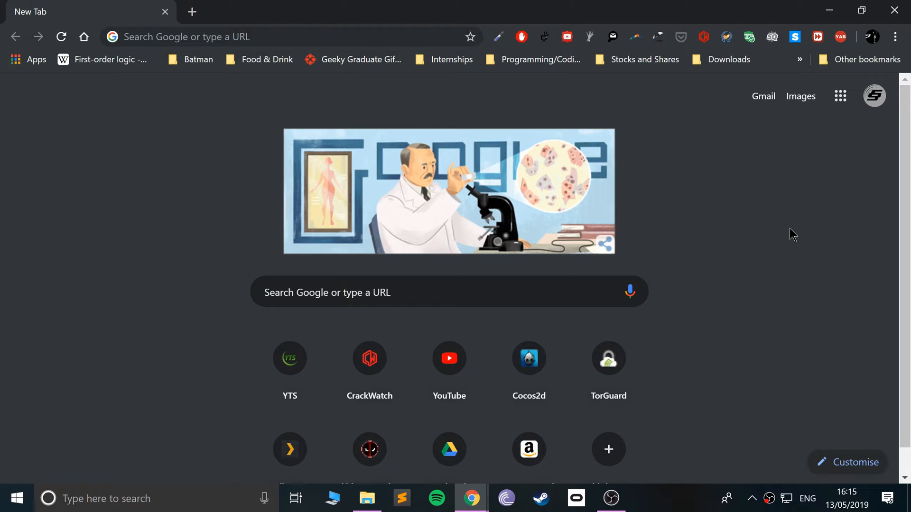
pyautogui.moveTo(810, 175)
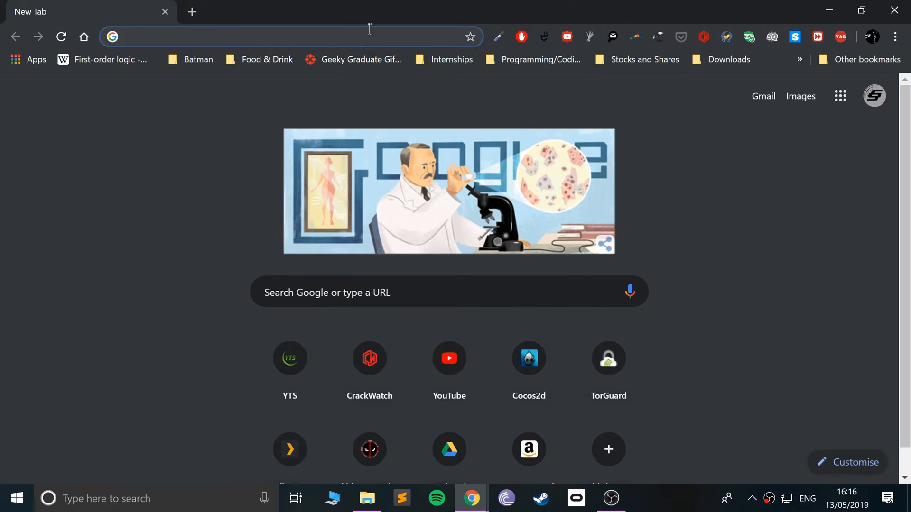
# Search Google for 'python' and scroll python.org's downloads page to the releases list.
pyautogui.write('python&rlz=1C1CHBF_en-GBUS848U...')
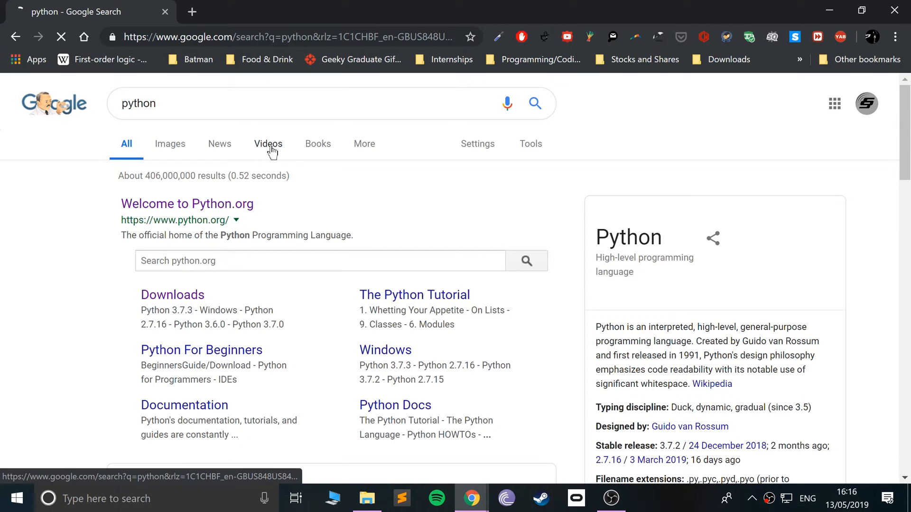
pyautogui.click(186, 204)
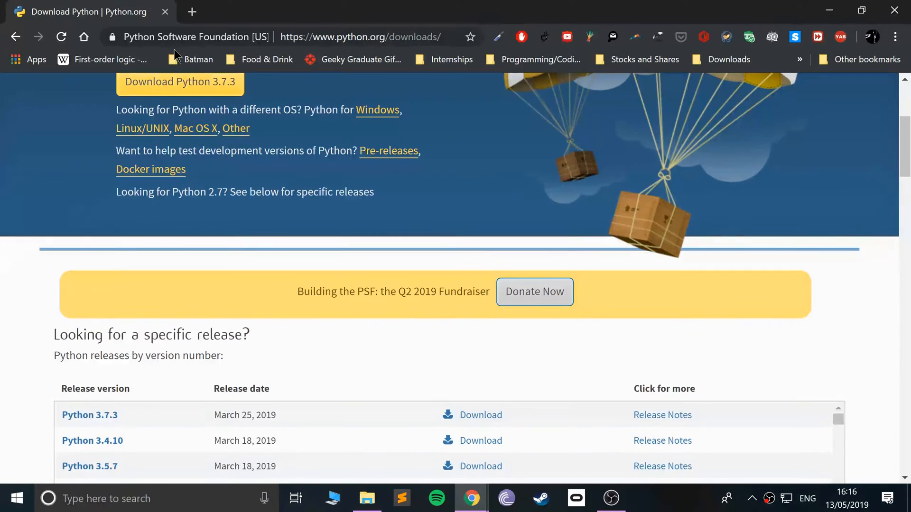
pyautogui.moveTo(250, 145)
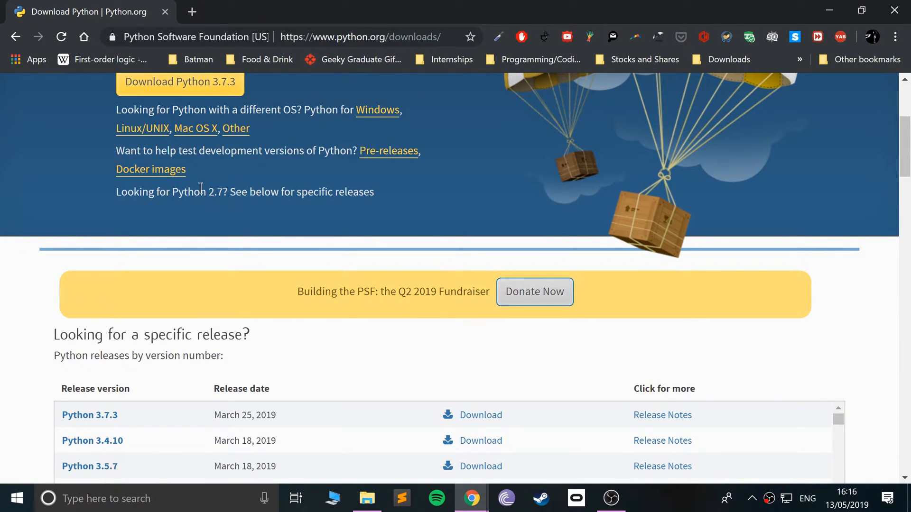
pyautogui.scroll(-3)
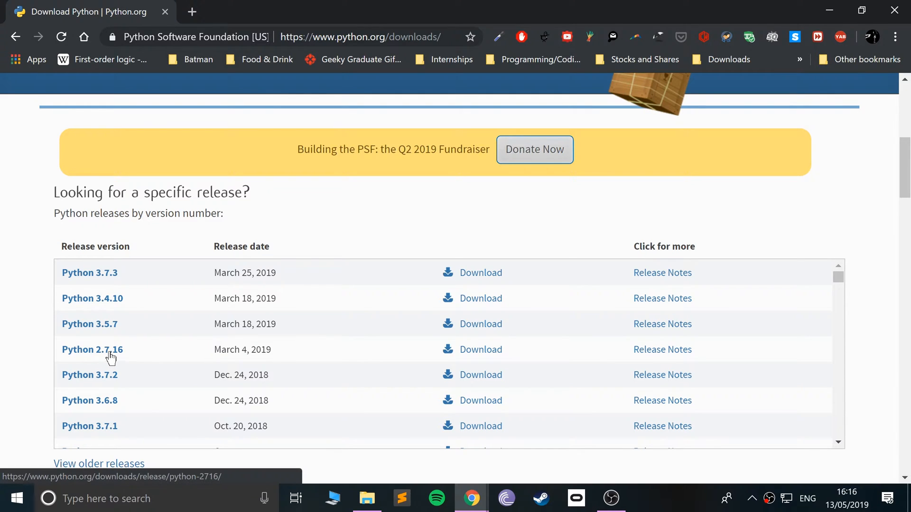
# Open the Python 2.7.16 release page and scroll down to its Files table.
pyautogui.click(91, 350)
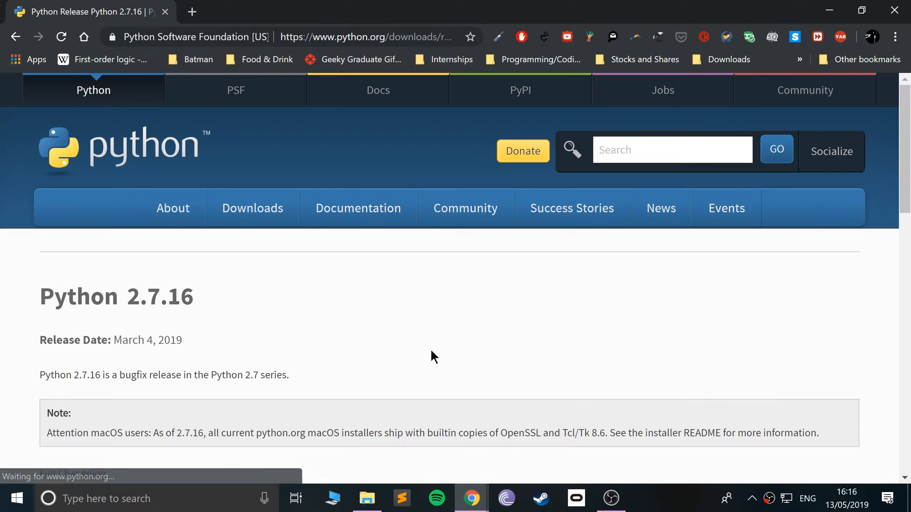
pyautogui.scroll(-3)
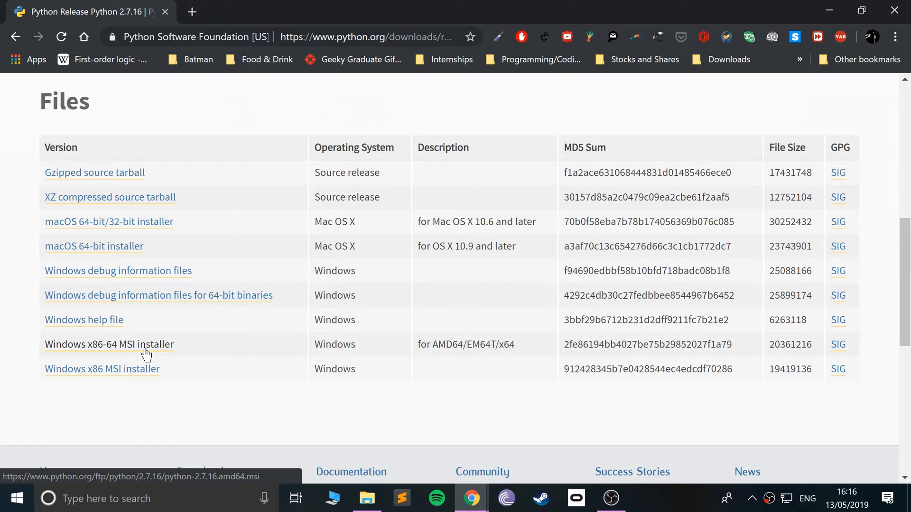
pyautogui.click(16, 499)
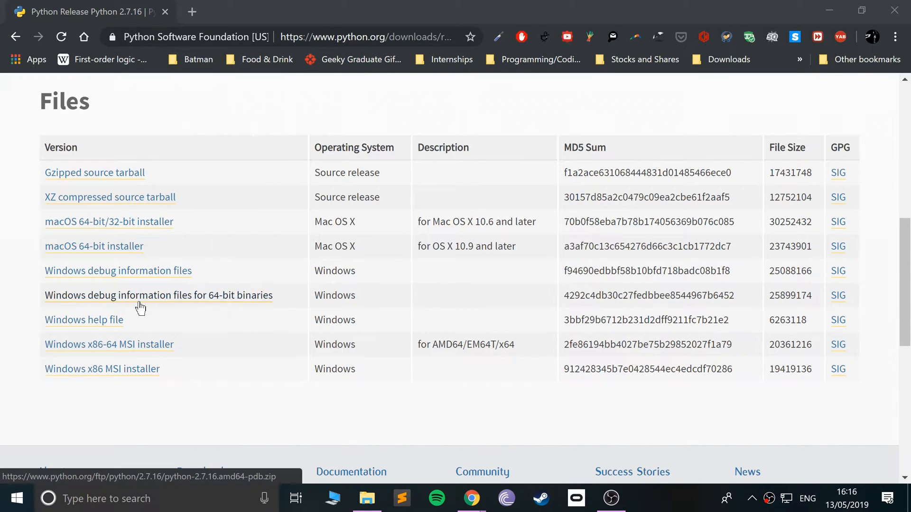
# Check the About page via This PC, confirming a 64-bit OS with x64 processor.
pyautogui.click(367, 499)
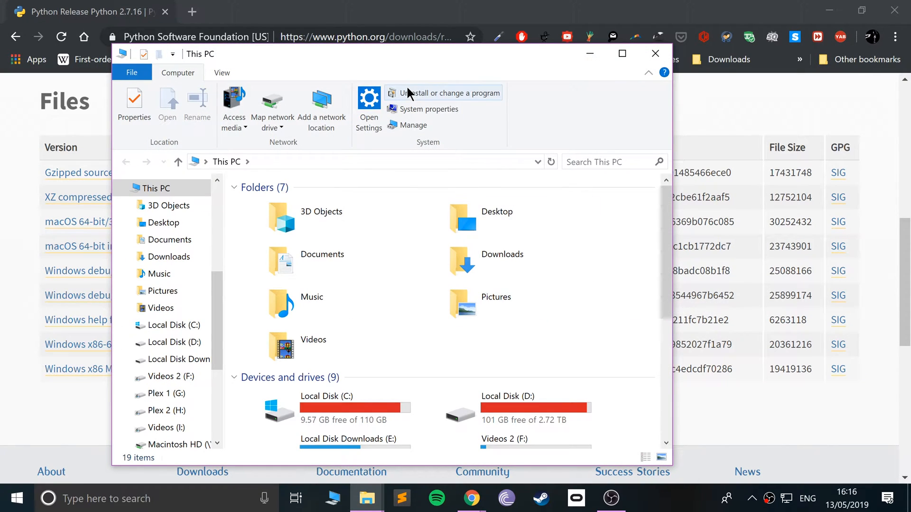
pyautogui.moveTo(429, 109)
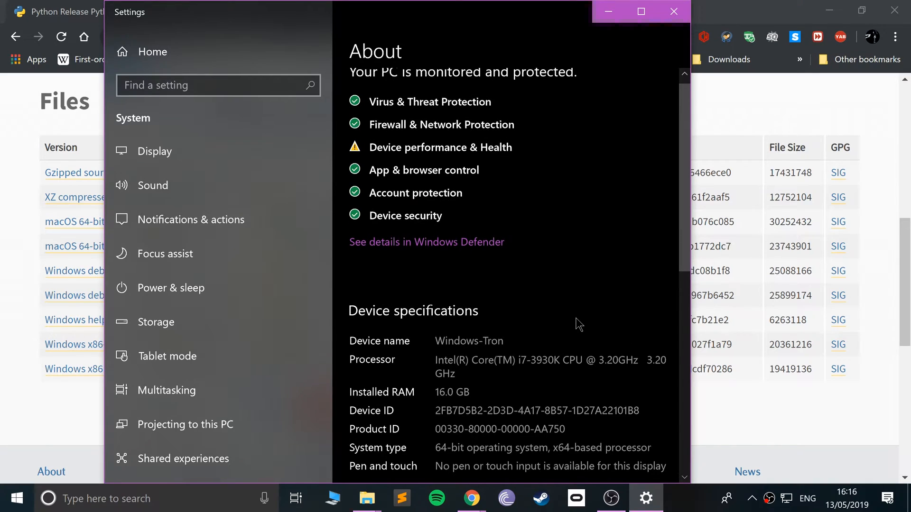
pyautogui.scroll(-3)
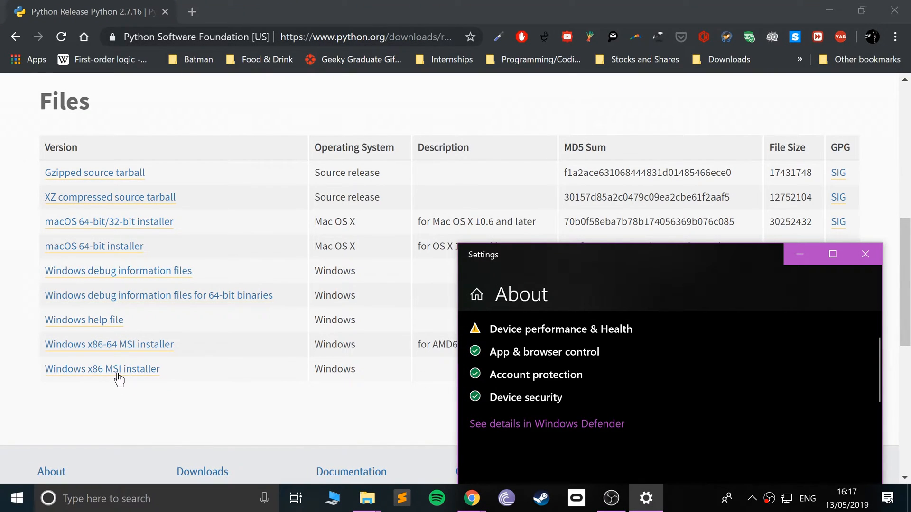
# Close Settings and download the Python 2.7.16 Windows x86-64 MSI installer.
pyautogui.click(865, 254)
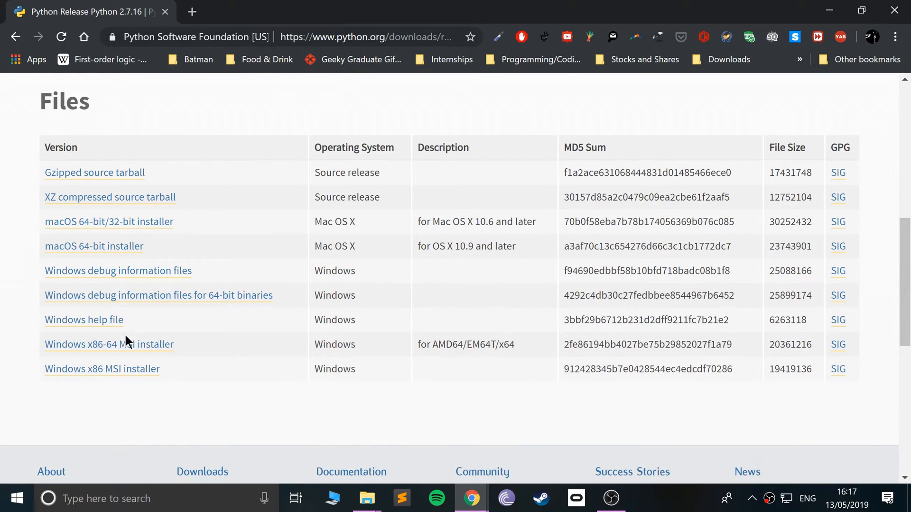
pyautogui.click(109, 344)
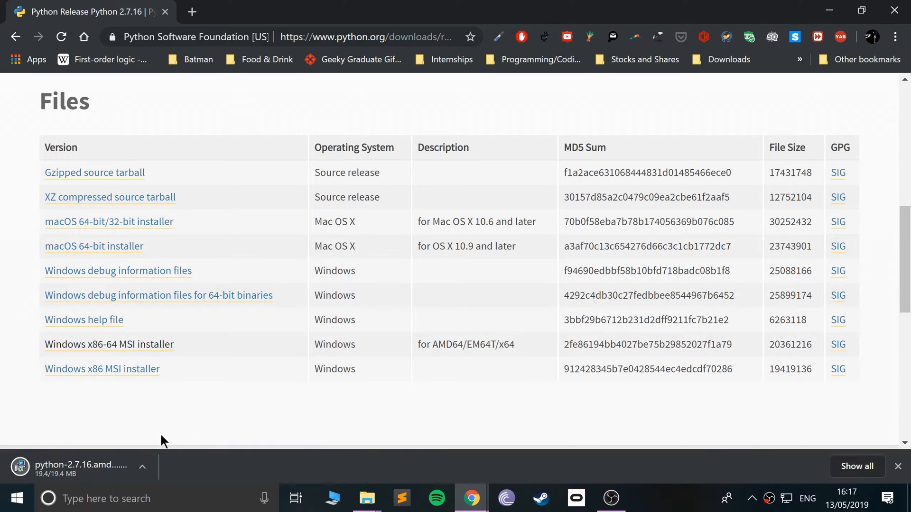
pyautogui.click(142, 467)
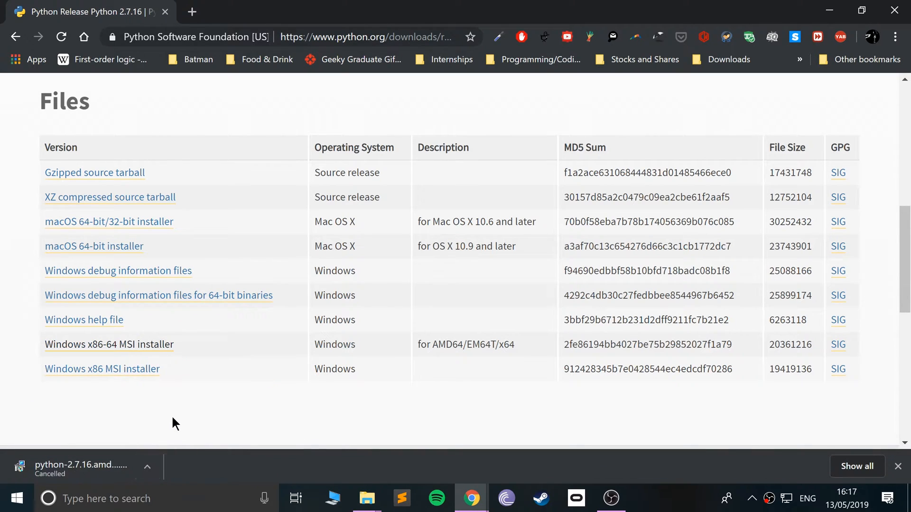
pyautogui.click(372, 36)
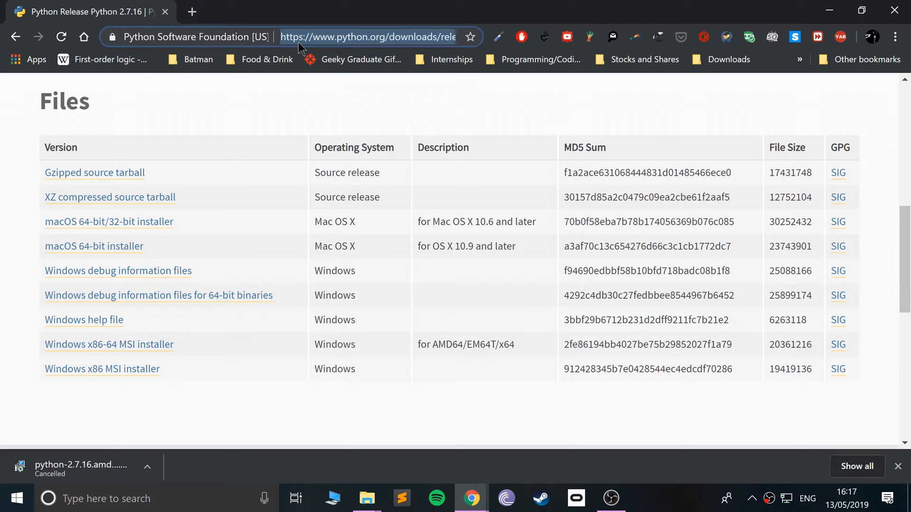
# Search for Visual Studio and show the IDE editions on visualstudio.microsoft.com.
pyautogui.write('visual studio 97')
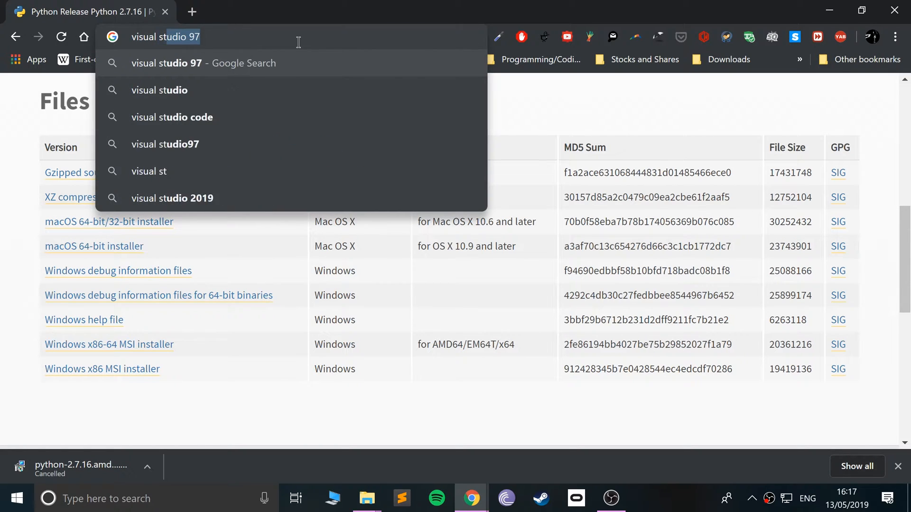
pyautogui.click(158, 90)
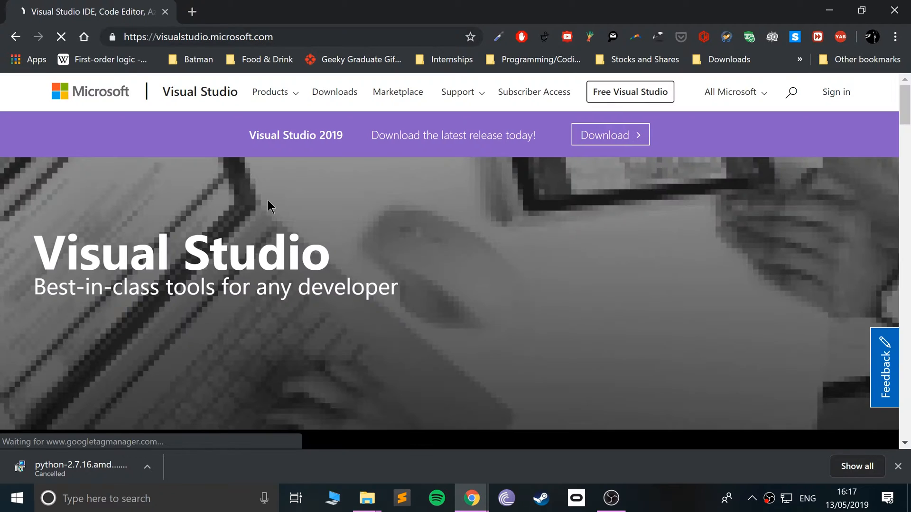
pyautogui.scroll(-3)
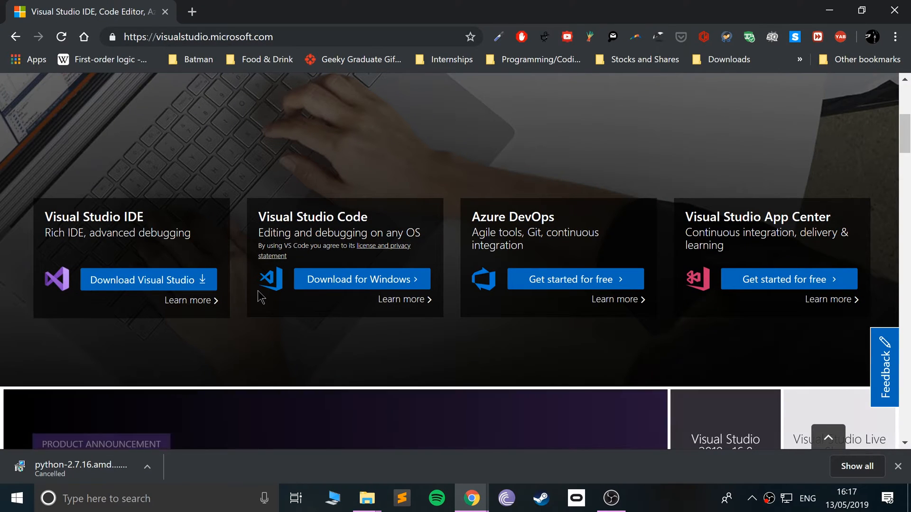
pyautogui.click(147, 279)
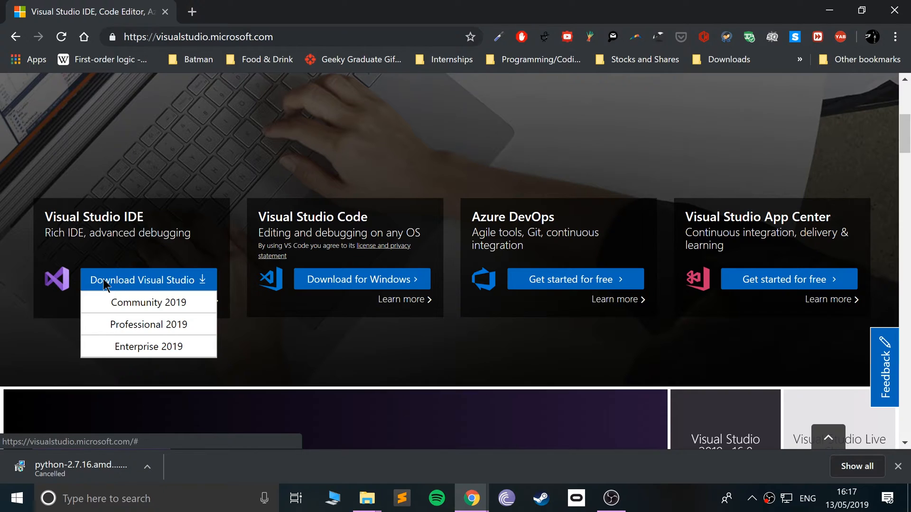
pyautogui.moveTo(148, 302)
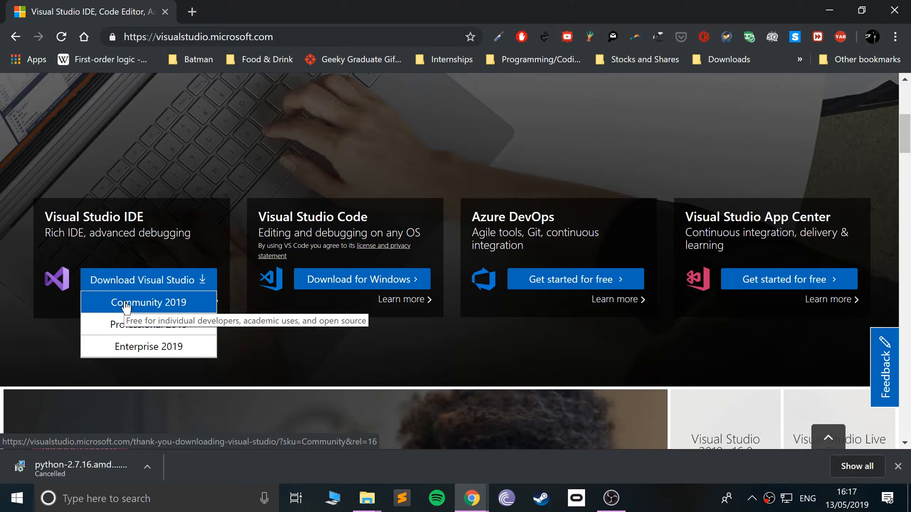
pyautogui.moveTo(148, 346)
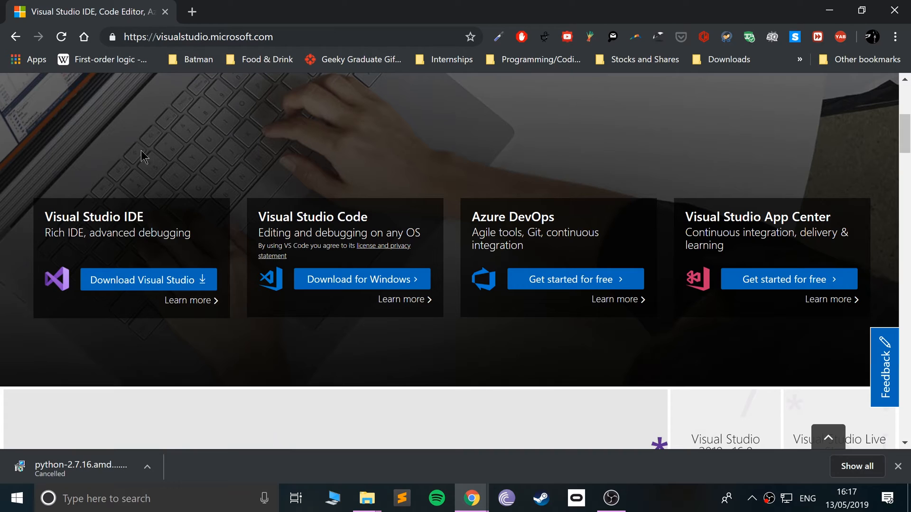
pyautogui.moveTo(147, 170)
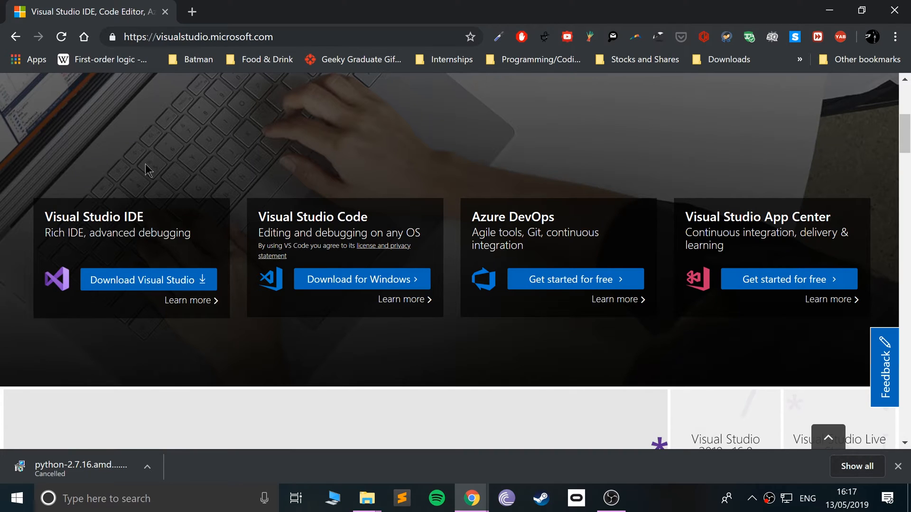
# Download Visual Studio Community 2019, dismiss the tips popup, and enter cocos2d-x.org.
pyautogui.click(147, 279)
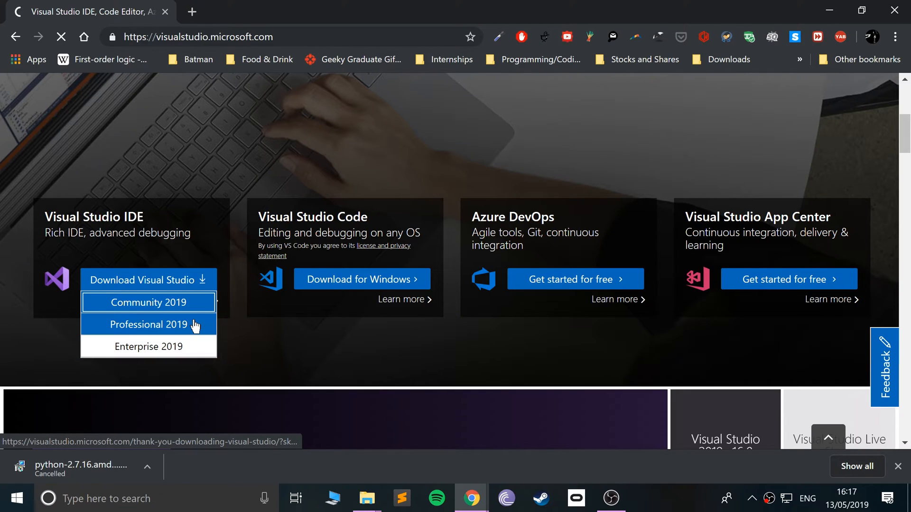
pyautogui.click(148, 325)
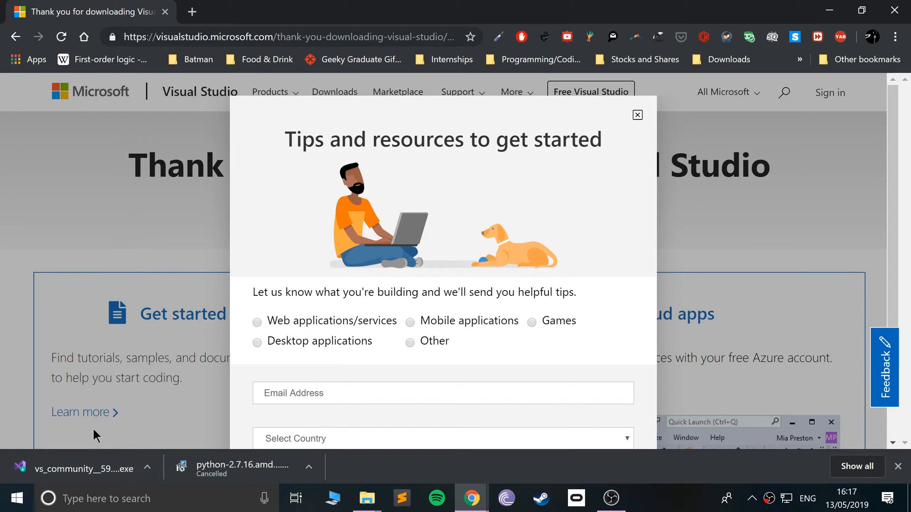
pyautogui.click(637, 114)
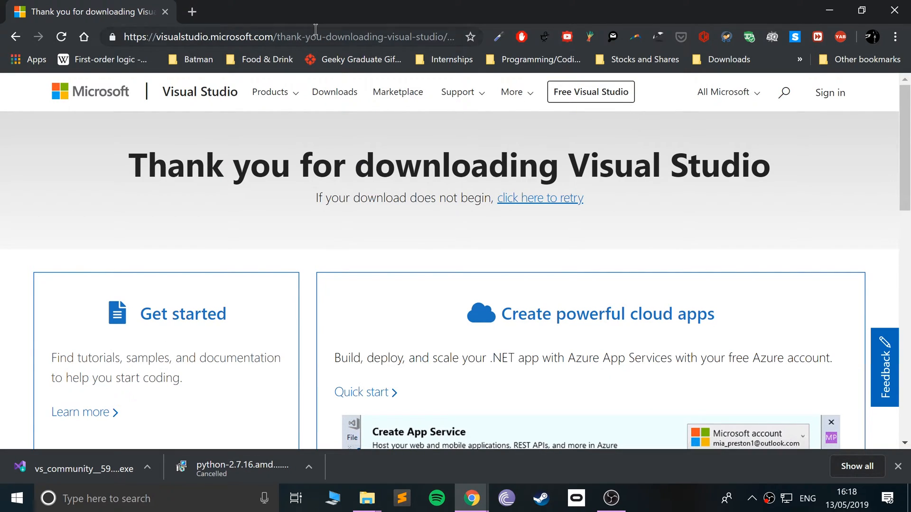
pyautogui.write('cocos2d-x.org')
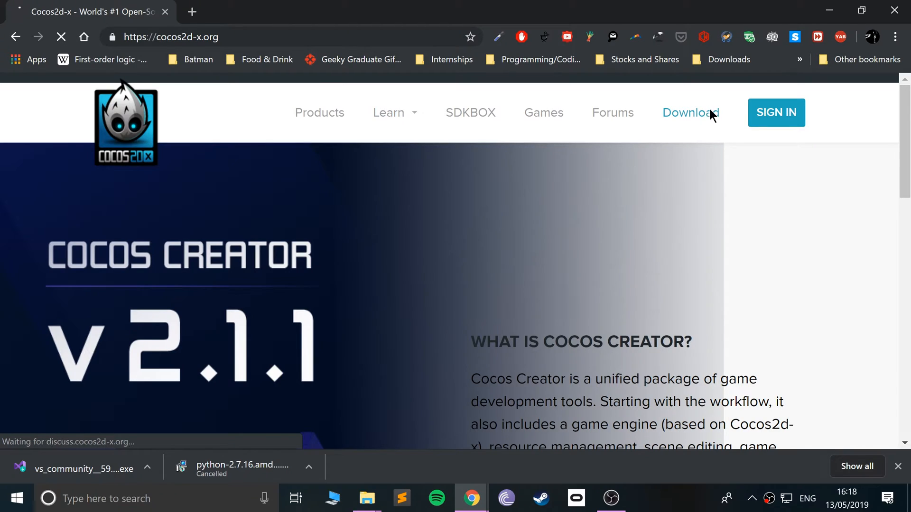
# Start the Cocos2d-x 3.17.1 download, then cancel the duplicate zip in Chrome.
pyautogui.click(690, 113)
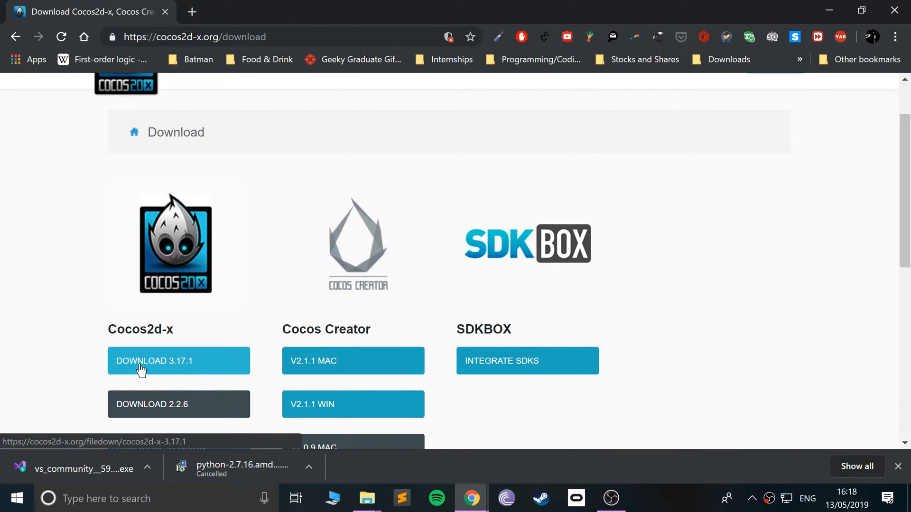
pyautogui.moveTo(202, 376)
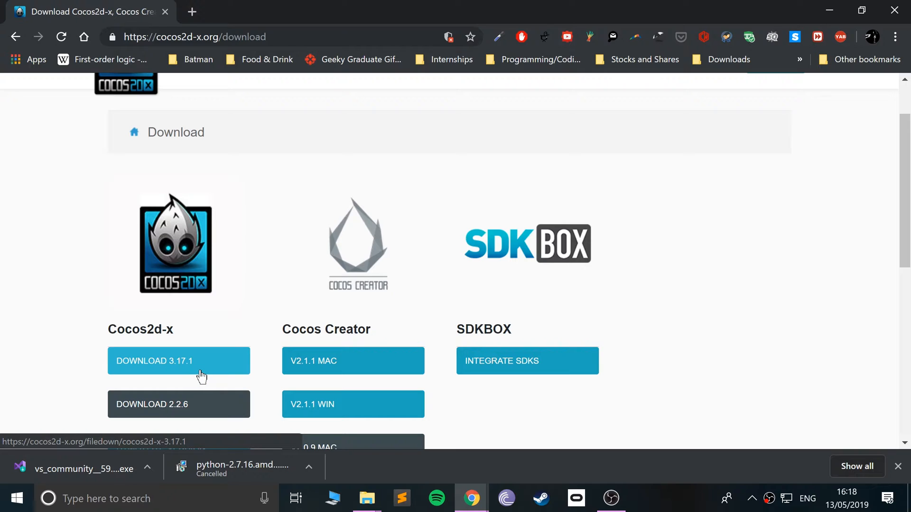
pyautogui.click(179, 360)
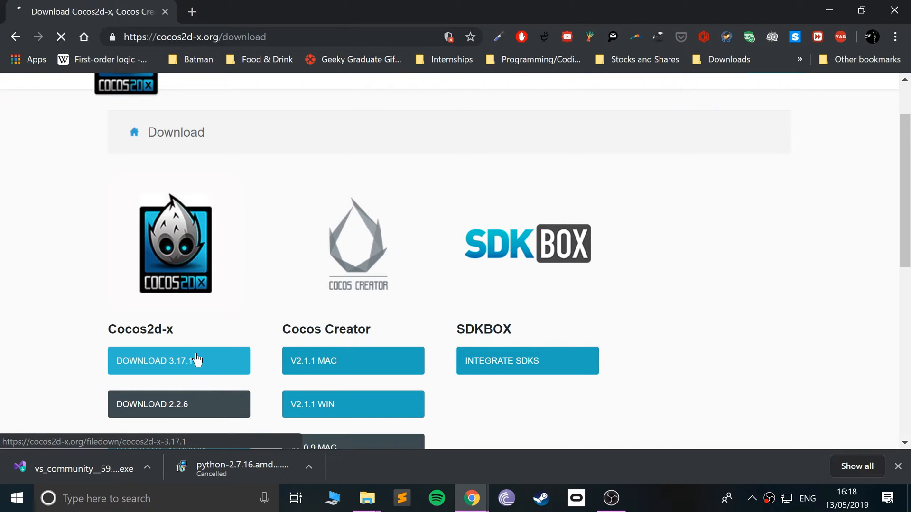
pyautogui.click(178, 361)
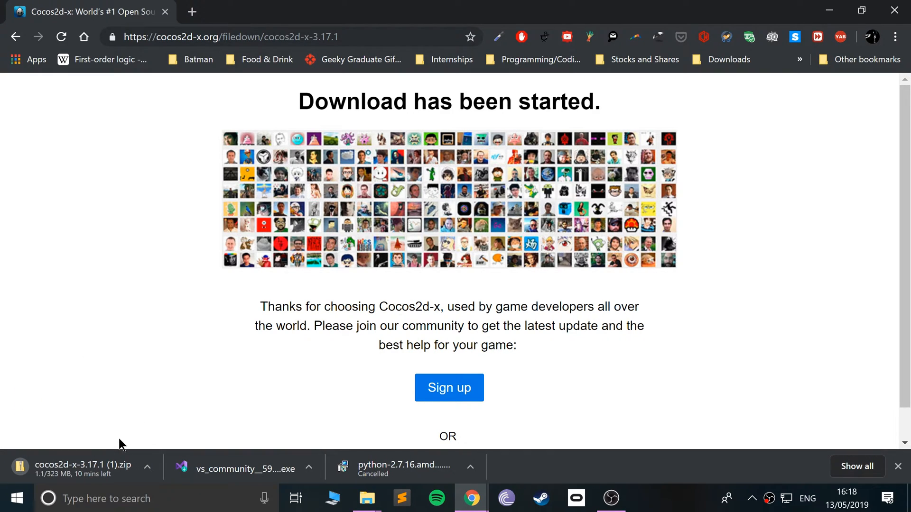
pyautogui.click(147, 466)
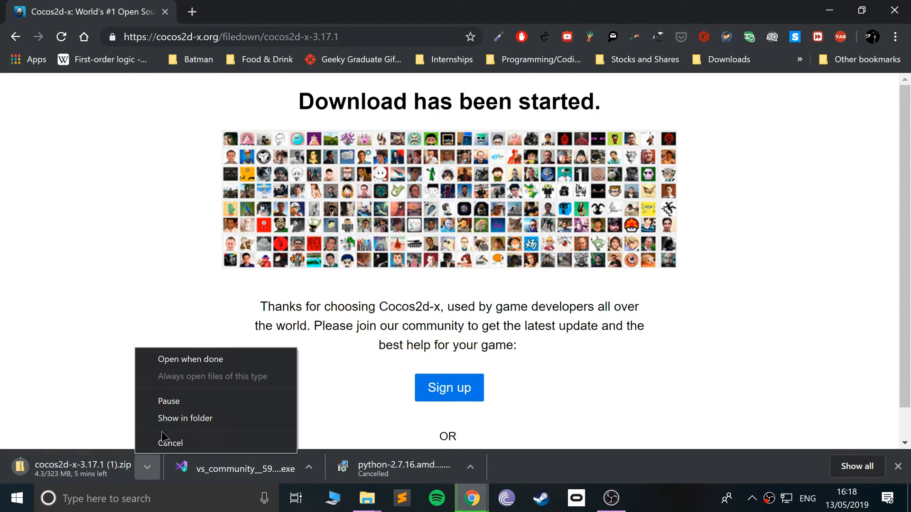
pyautogui.click(171, 443)
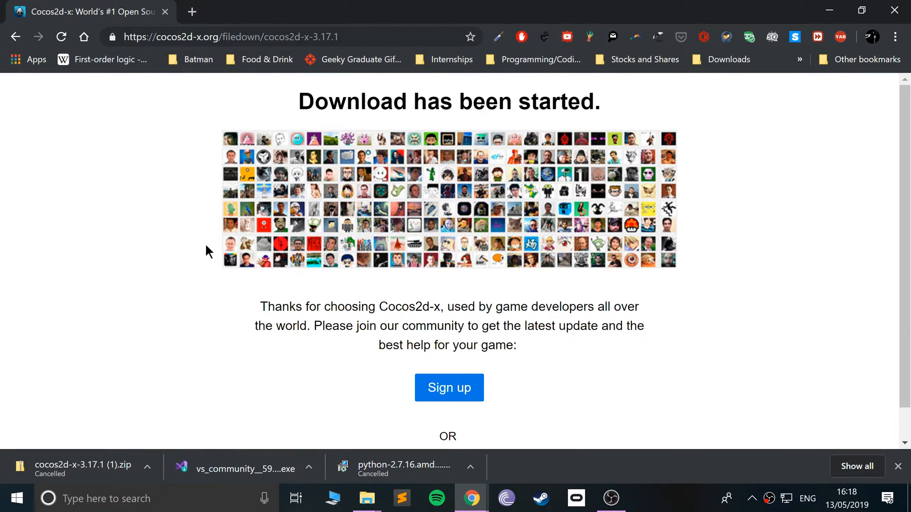
pyautogui.moveTo(93, 12)
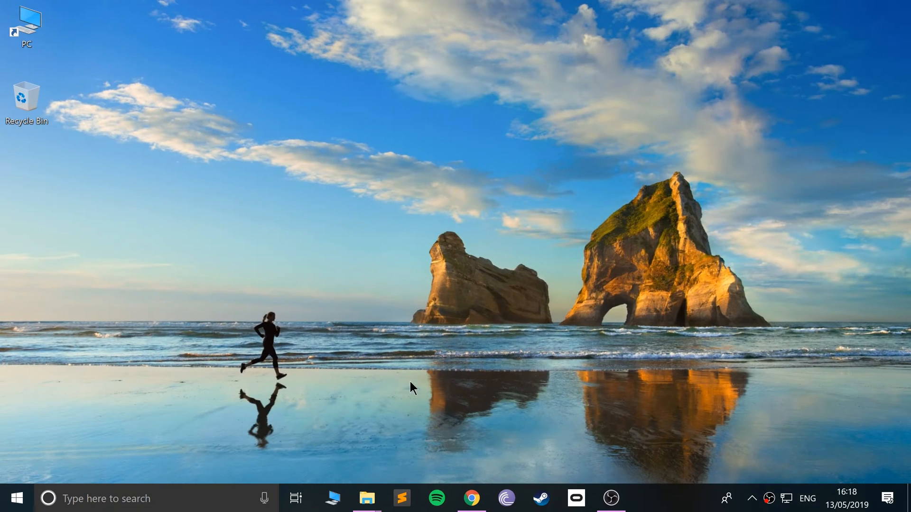
pyautogui.moveTo(367, 498)
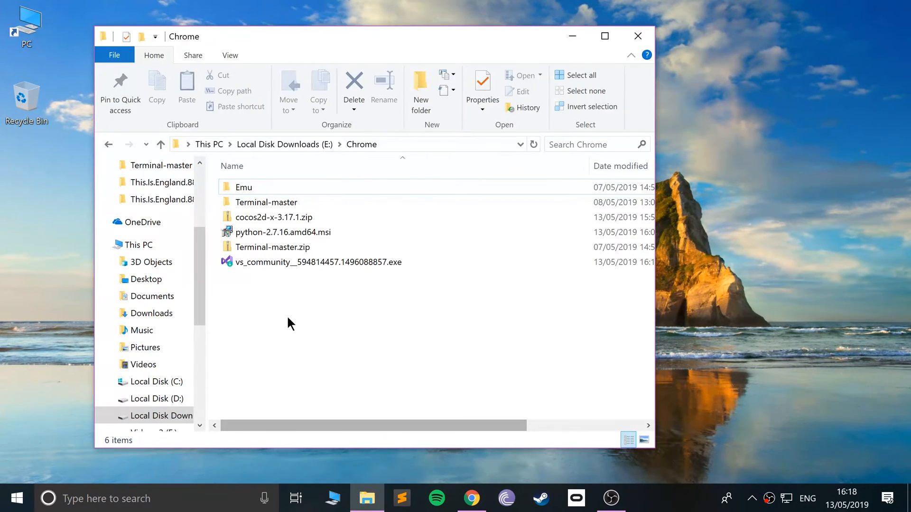
# Launch python-2.7.16.amd64.msi from the E:\Chrome downloads folder.
pyautogui.doubleClick(284, 232)
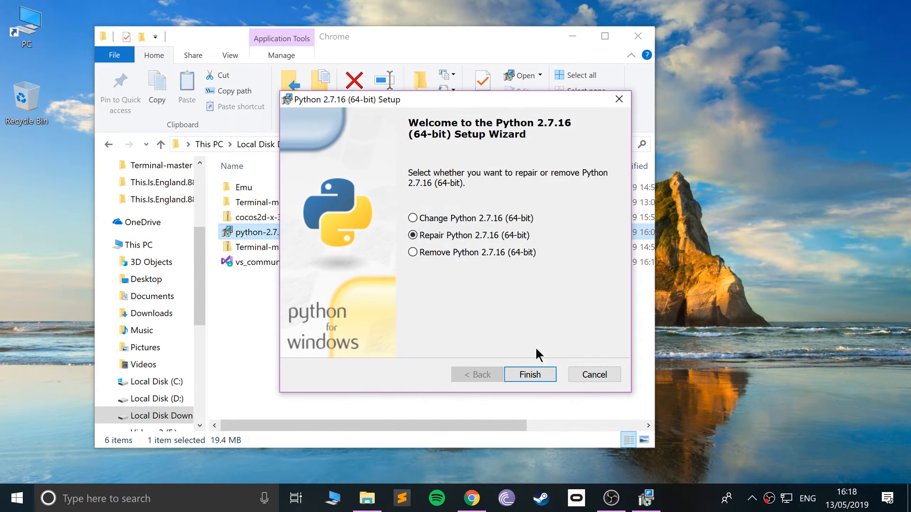
pyautogui.moveTo(438, 208)
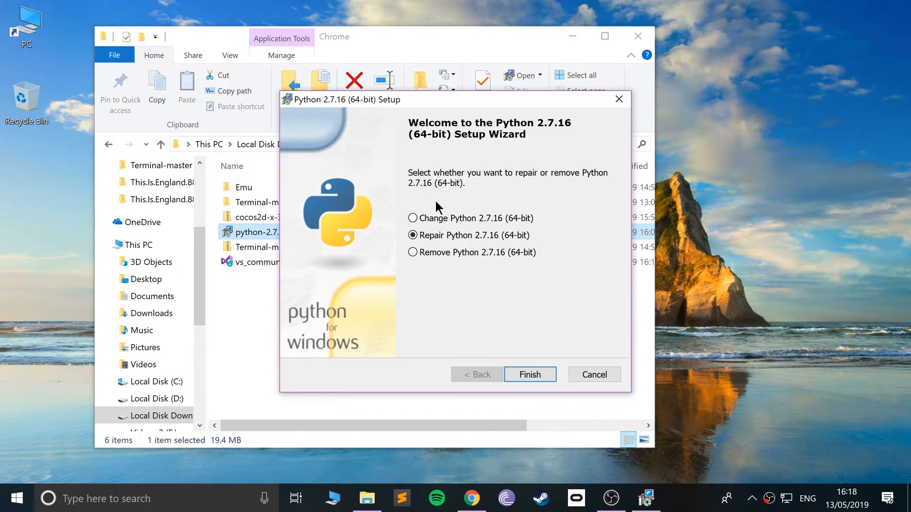
pyautogui.moveTo(430, 216)
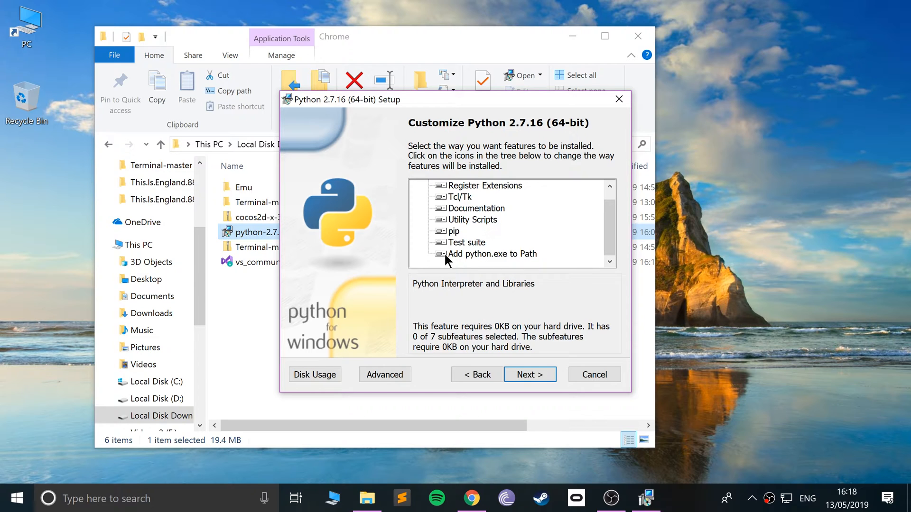
# Set 'Add python.exe to Path' and Python to install entirely, then choose Cancel.
pyautogui.click(440, 254)
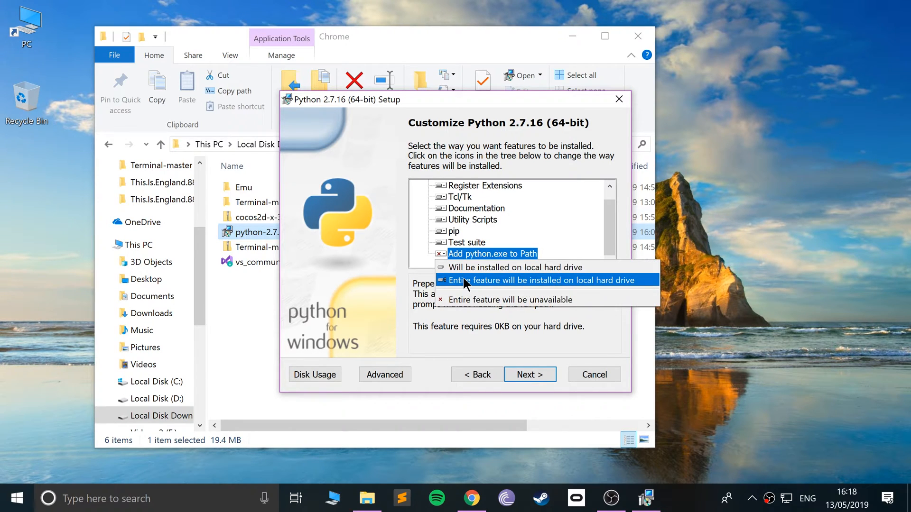
pyautogui.click(544, 280)
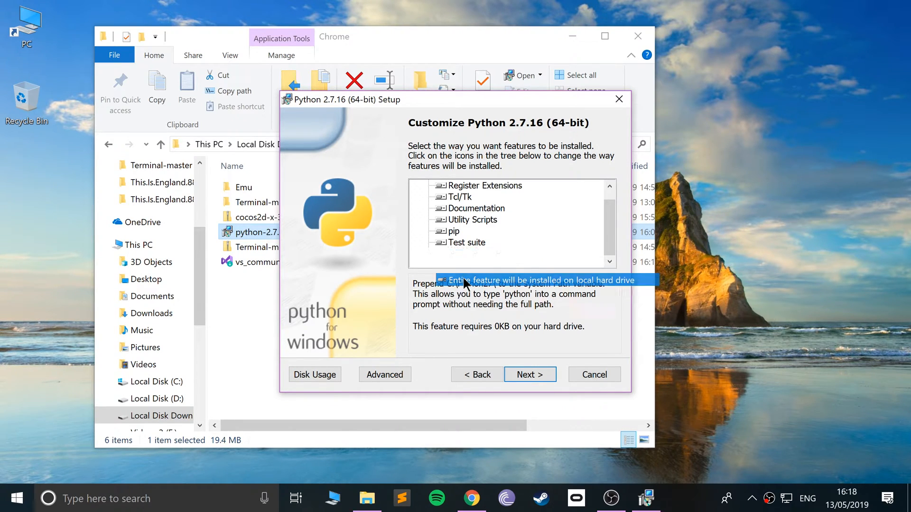
pyautogui.click(447, 185)
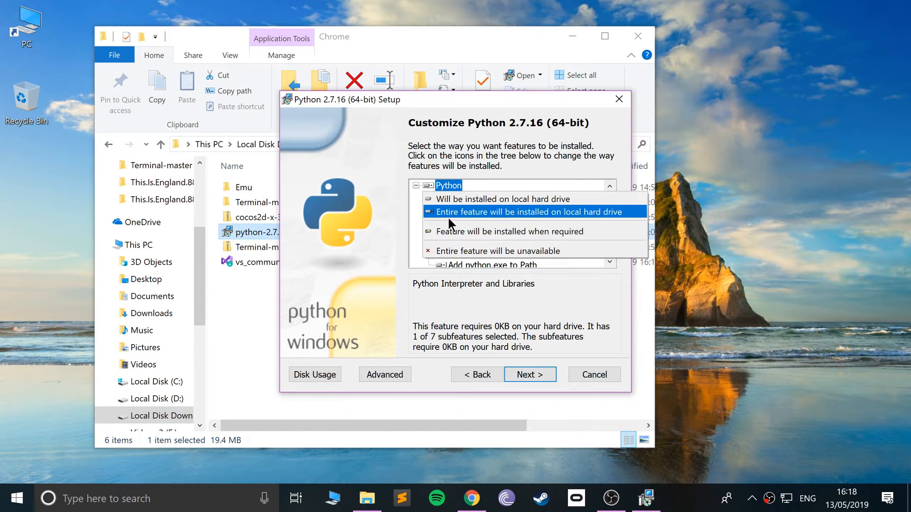
pyautogui.click(531, 211)
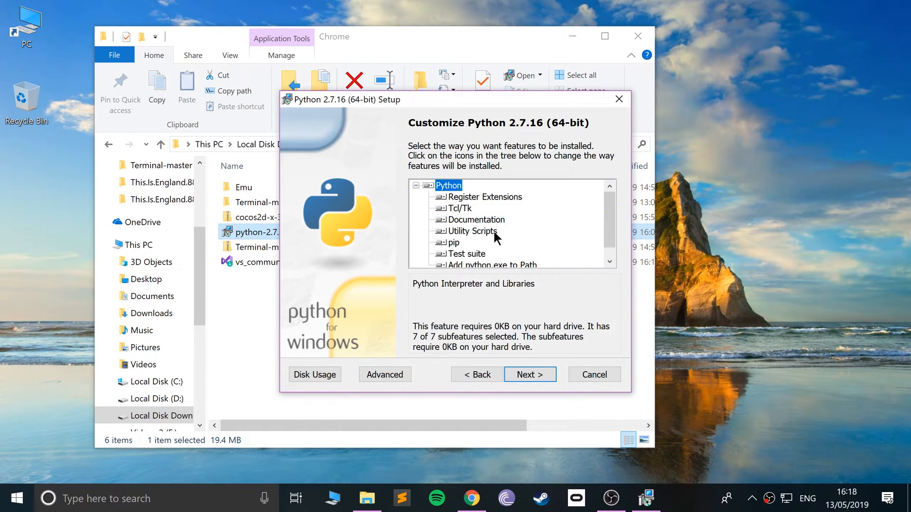
pyautogui.scroll(-3)
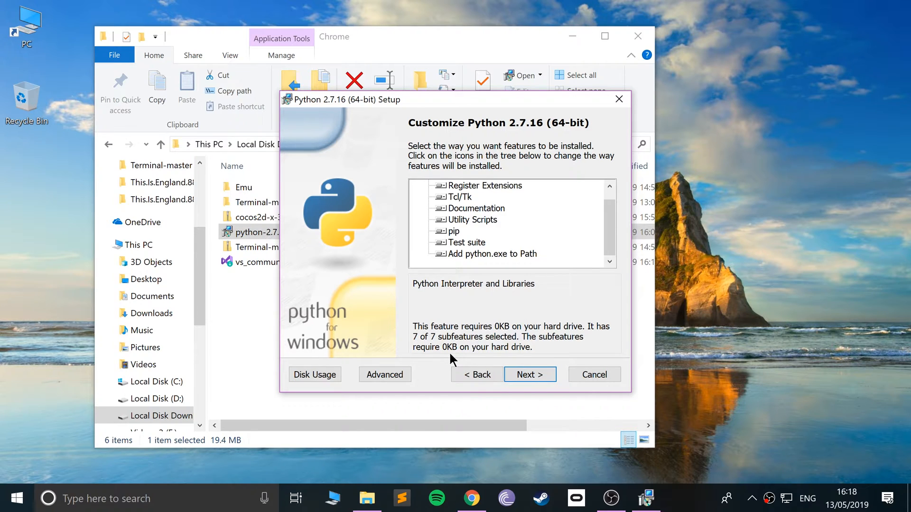
pyautogui.moveTo(595, 366)
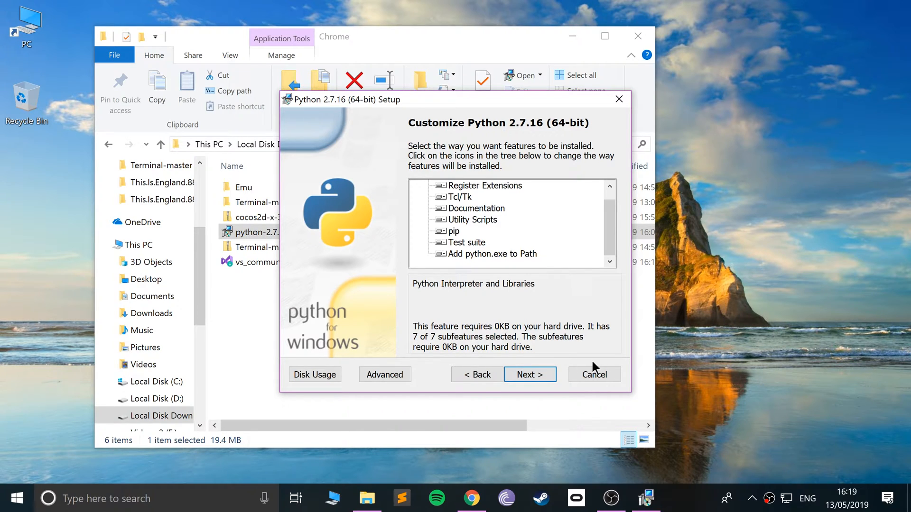
pyautogui.click(594, 374)
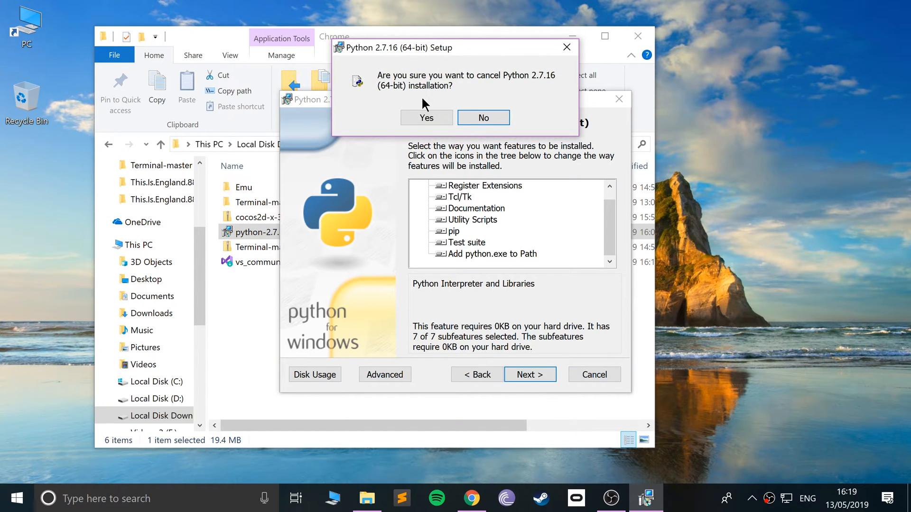
pyautogui.moveTo(414, 113)
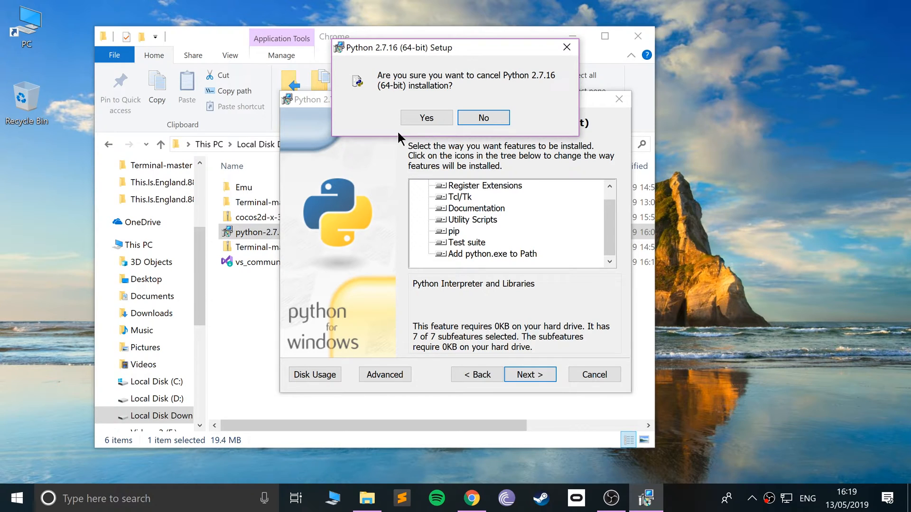
pyautogui.moveTo(353, 174)
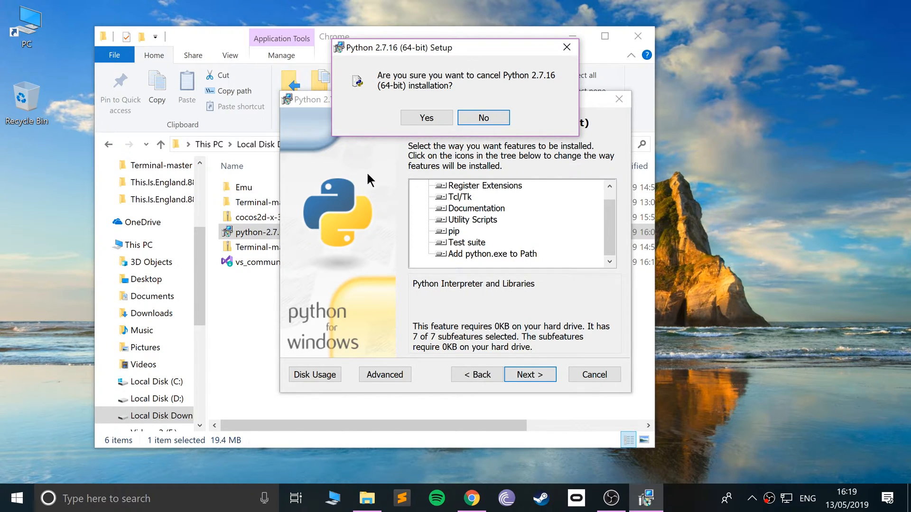
pyautogui.moveTo(420, 132)
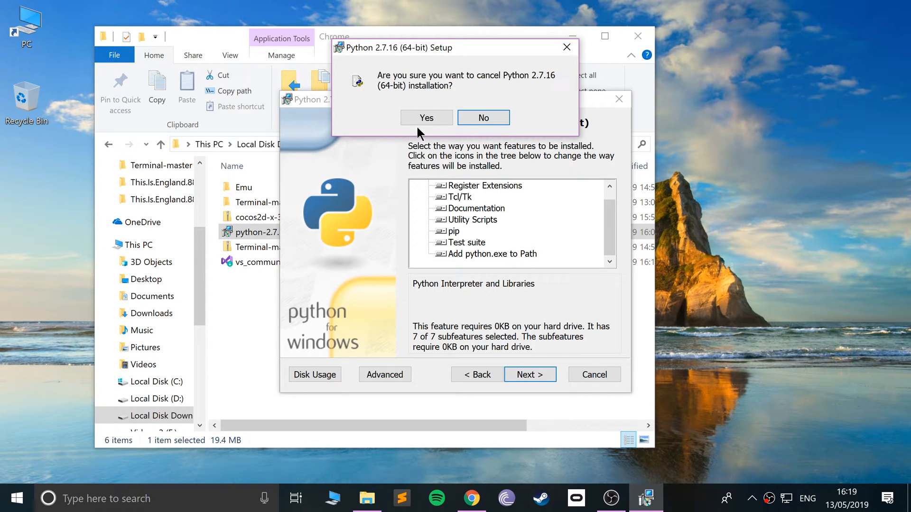
# Confirm cancelling Python setup, finish the wizard, and select the vs_community installer.
pyautogui.click(426, 117)
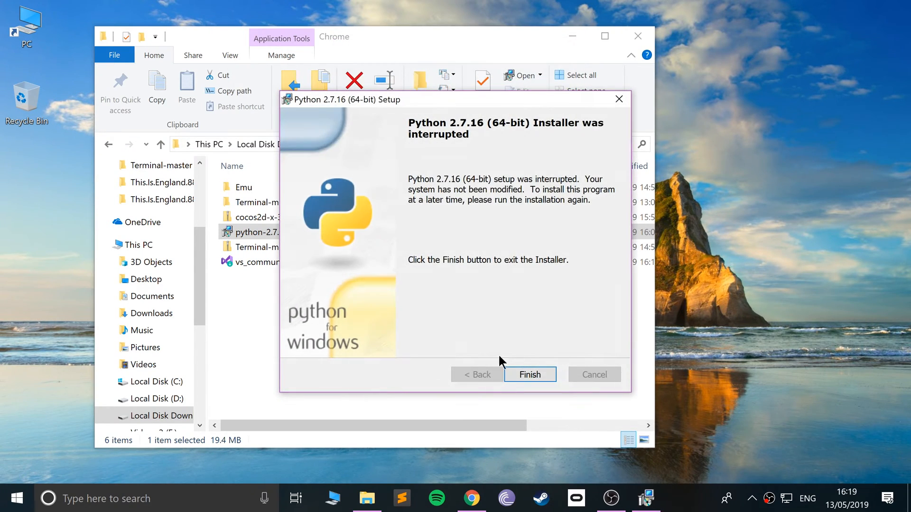
pyautogui.click(530, 374)
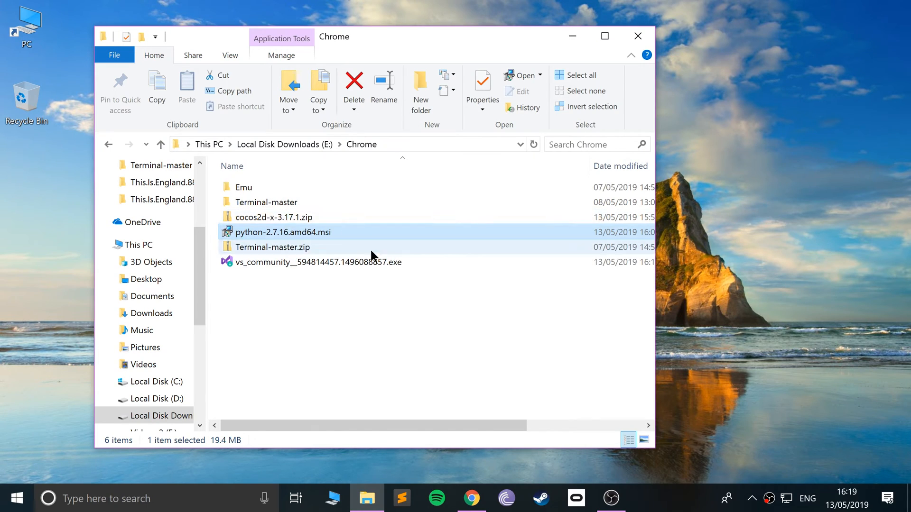
pyautogui.click(318, 262)
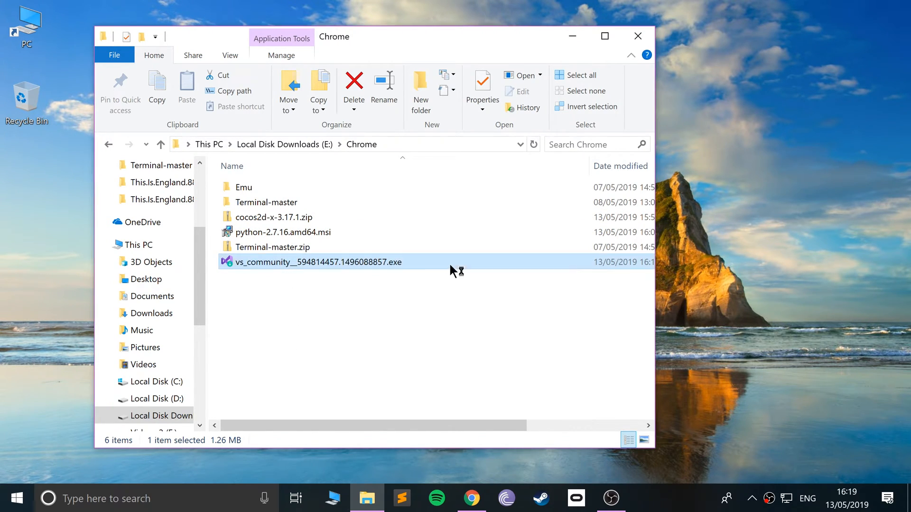
# Launch Visual Studio Installer, browse Installed and Available, and show Community 2019's extra actions.
pyautogui.doubleClick(317, 262)
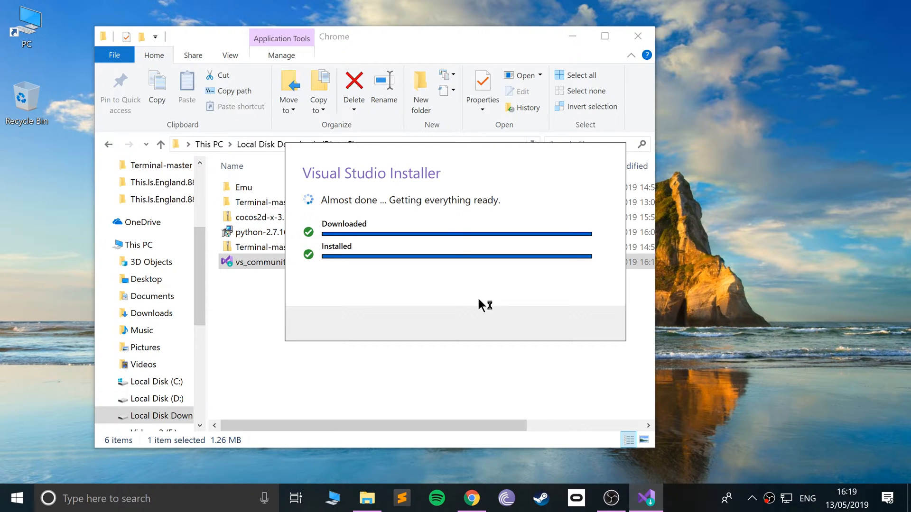
pyautogui.moveTo(481, 305)
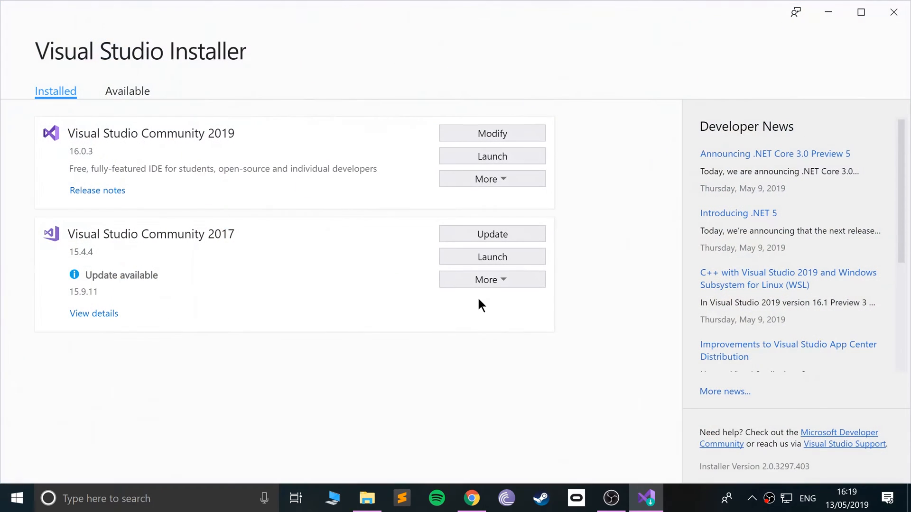
pyautogui.moveTo(322, 209)
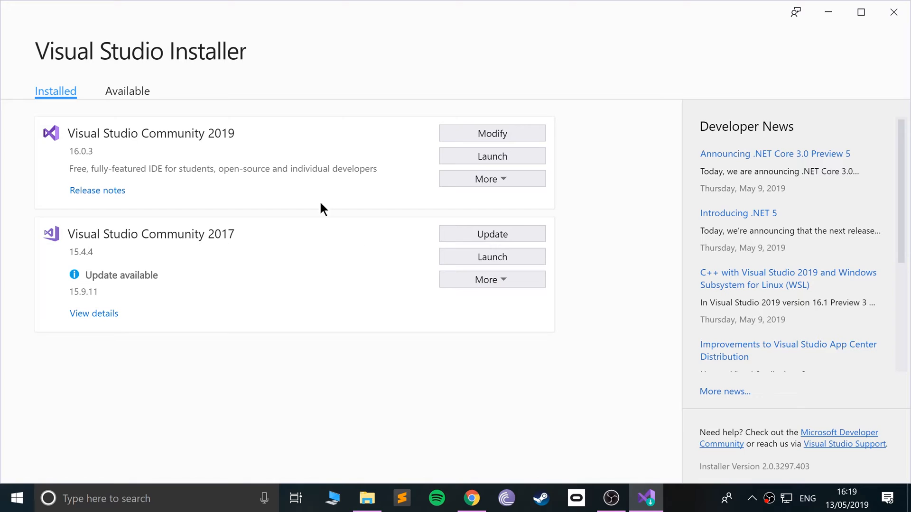
pyautogui.moveTo(215, 174)
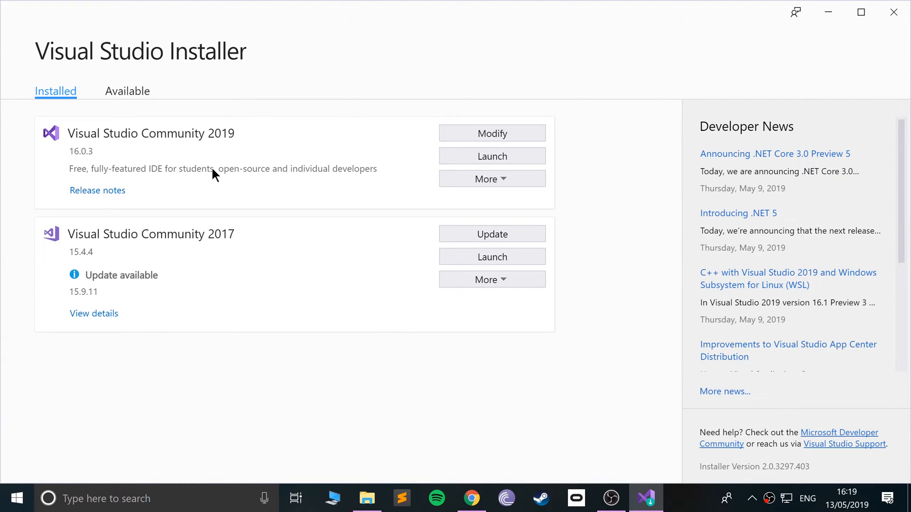
pyautogui.click(127, 92)
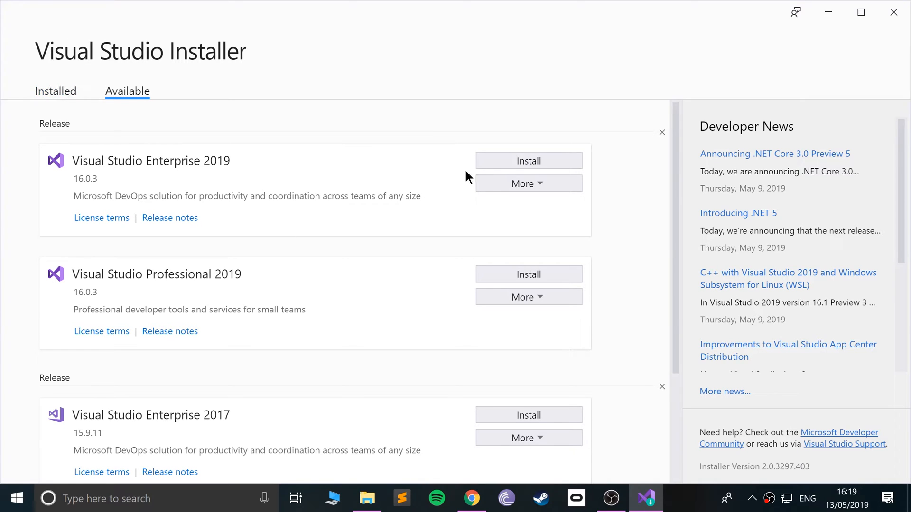
pyautogui.scroll(-3)
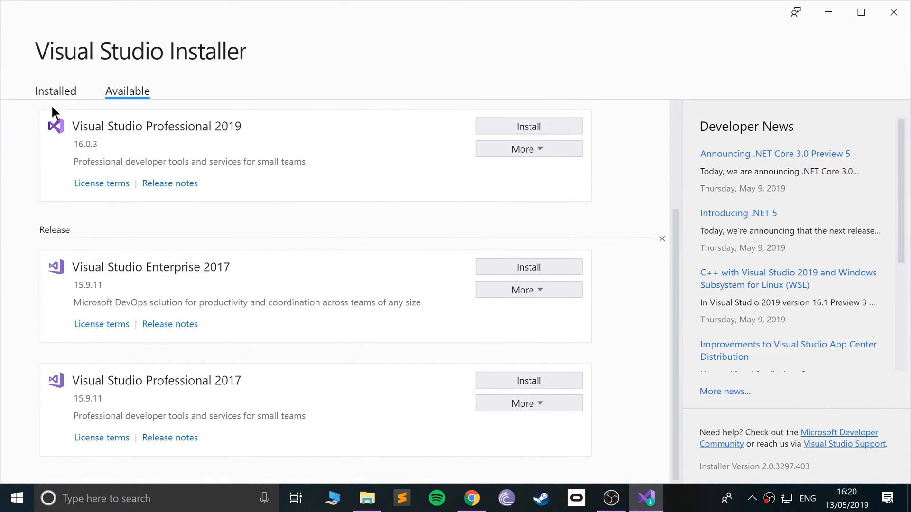
pyautogui.click(56, 91)
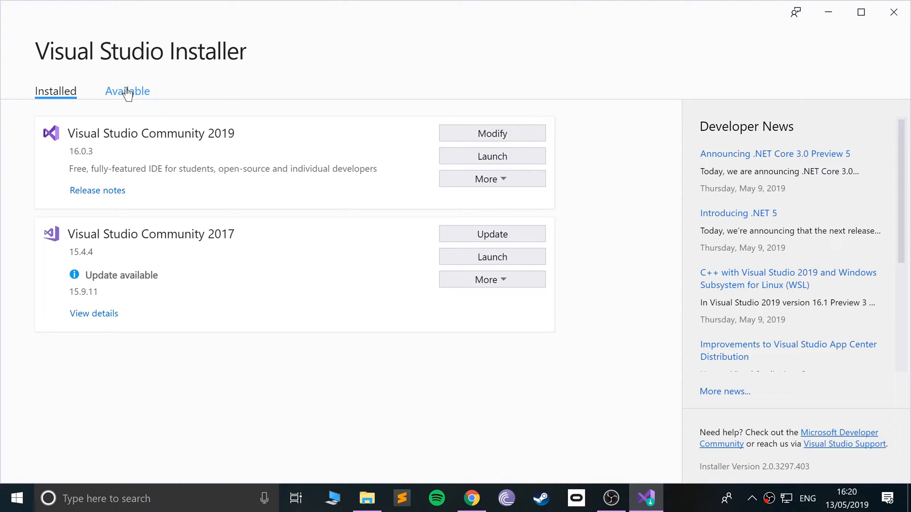
pyautogui.click(127, 91)
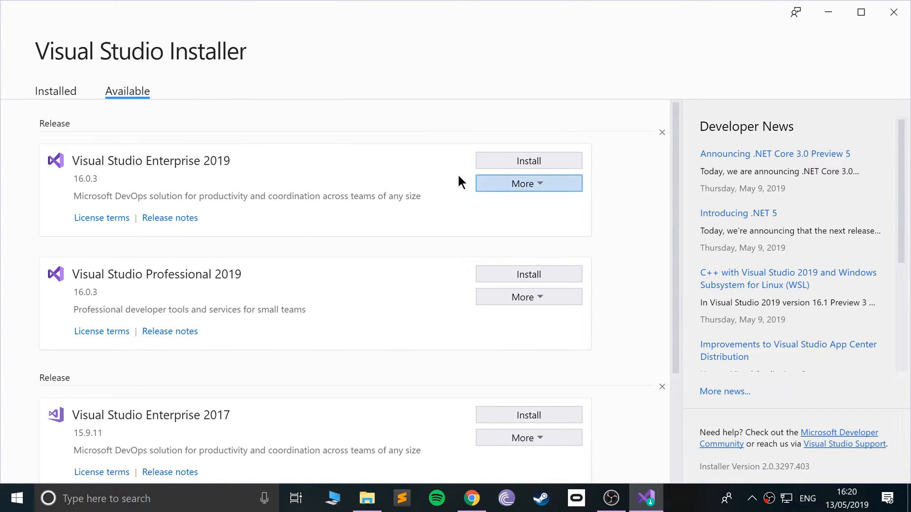
pyautogui.click(55, 92)
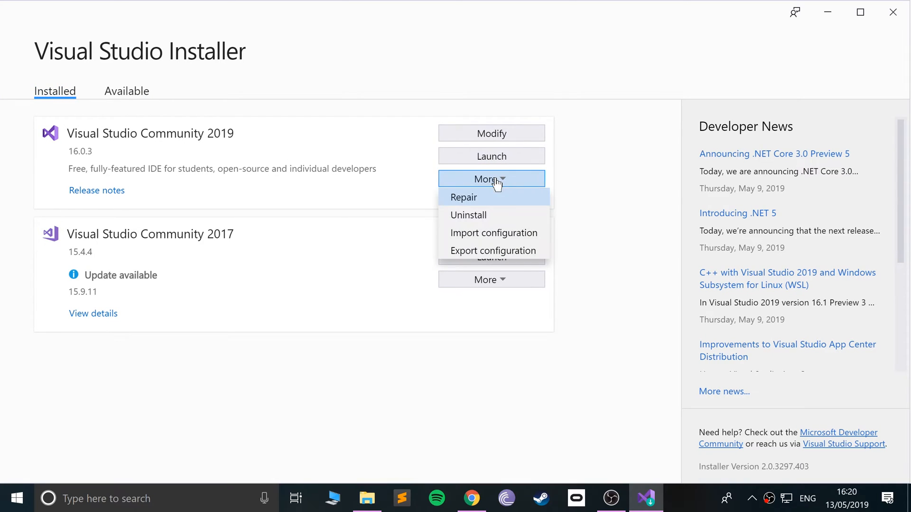
# Start repairing Community 2019 past the warning, then pause it and acknowledge the in-progress message.
pyautogui.click(464, 197)
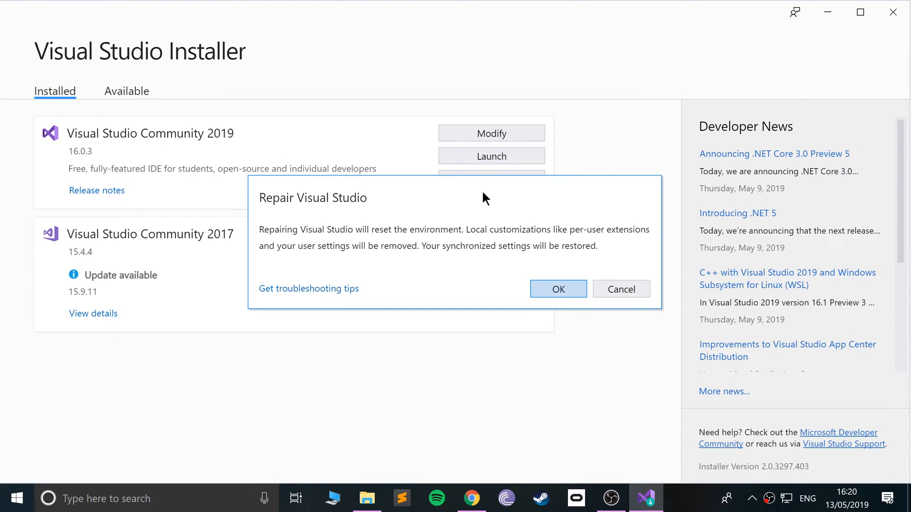
pyautogui.moveTo(621, 289)
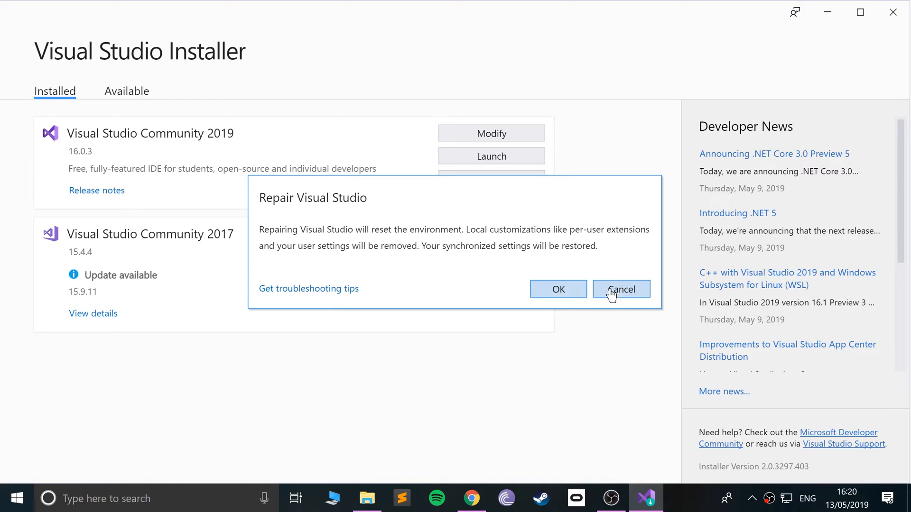
pyautogui.click(557, 289)
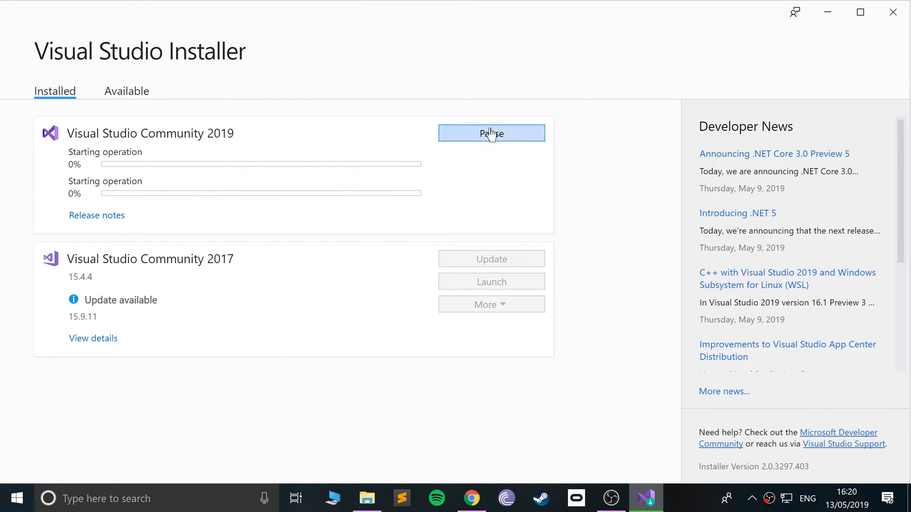
pyautogui.click(491, 133)
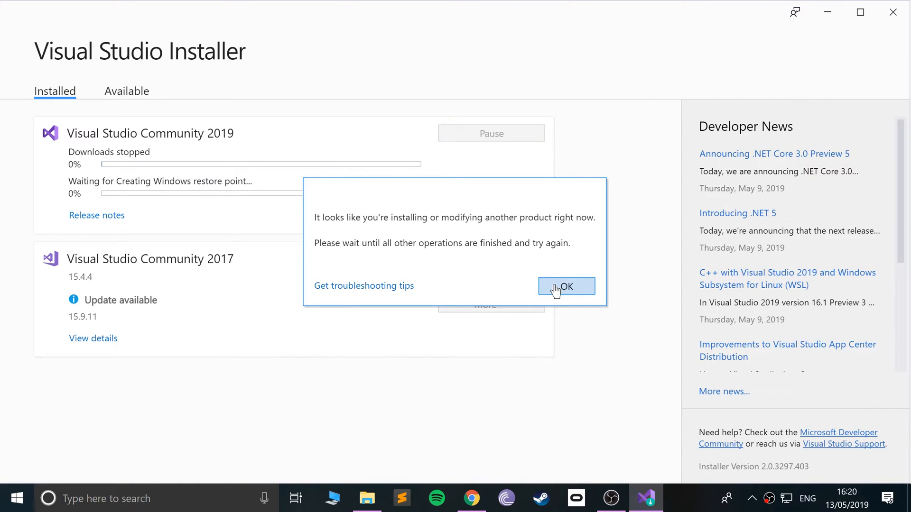
pyautogui.click(565, 285)
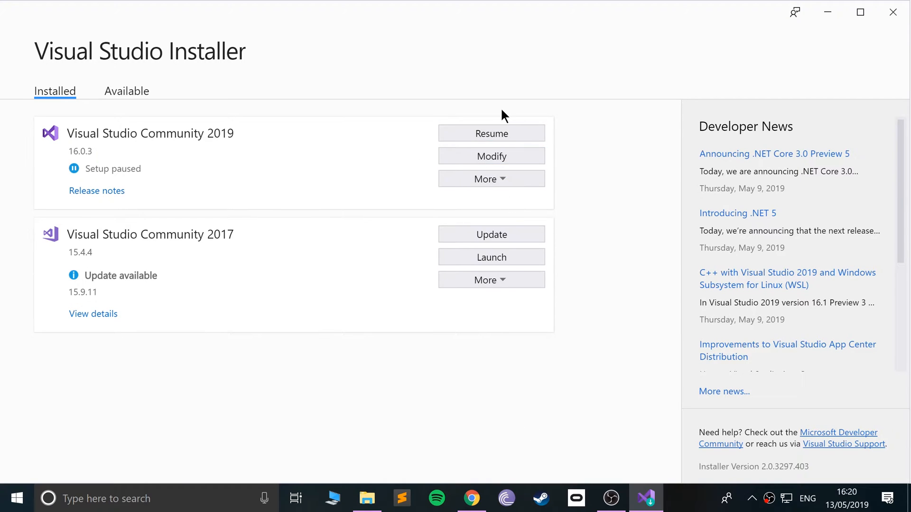
pyautogui.moveTo(547, 147)
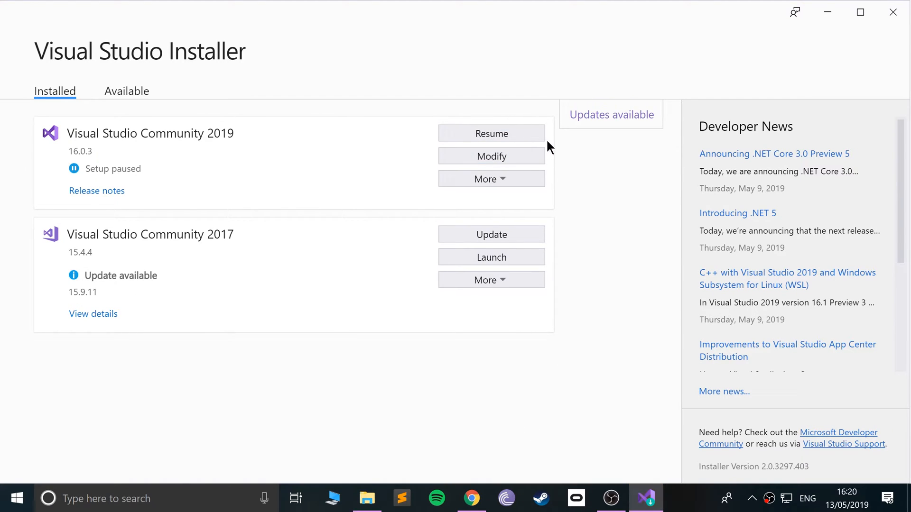
pyautogui.click(16, 498)
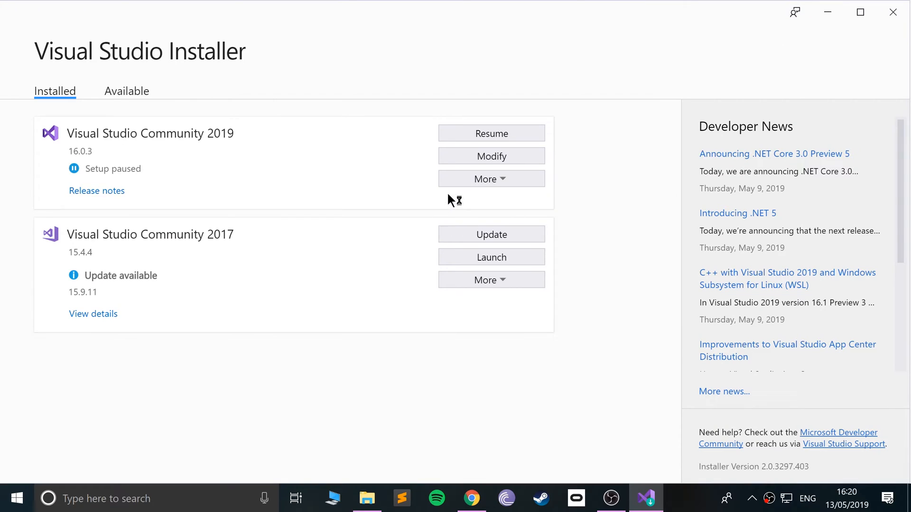
pyautogui.click(491, 133)
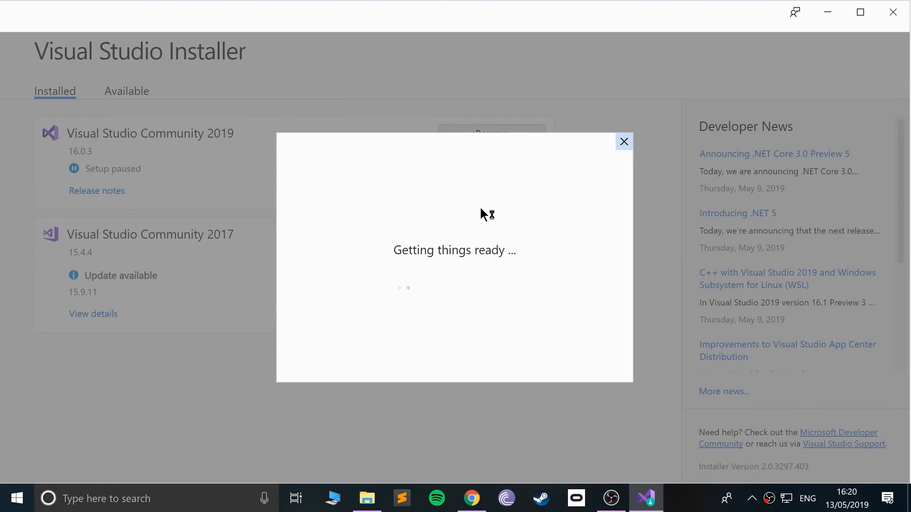
pyautogui.moveTo(652, 213)
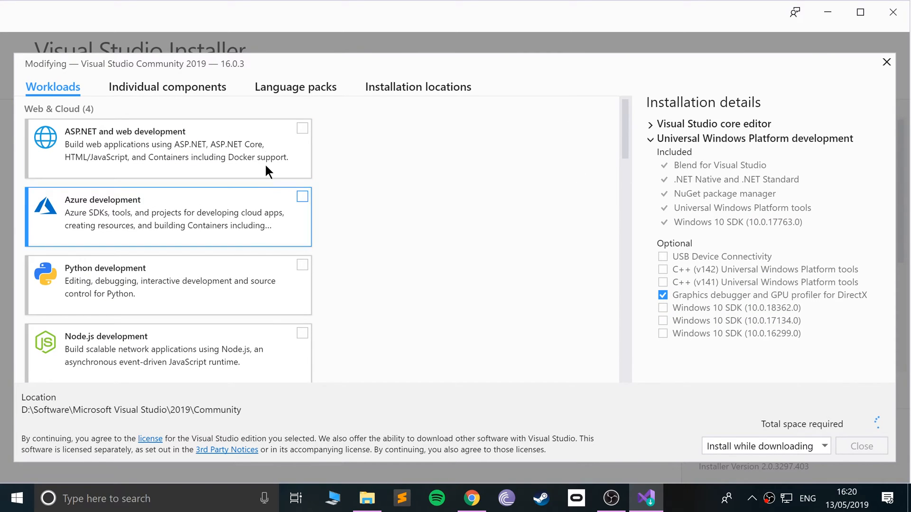
pyautogui.scroll(-3)
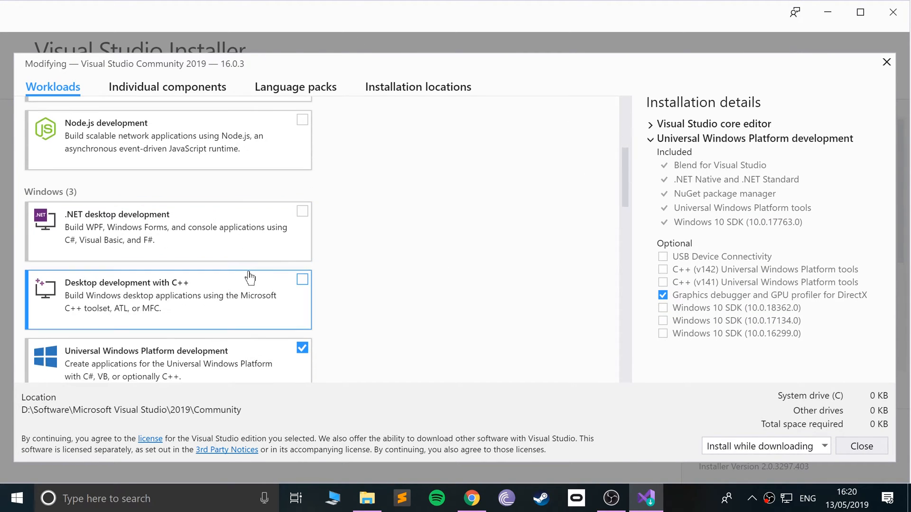
pyautogui.scroll(-3)
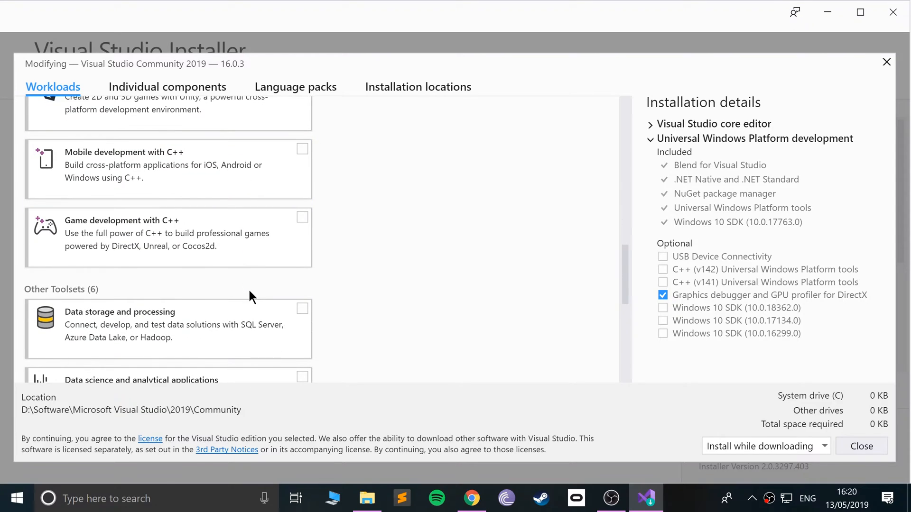
pyautogui.scroll(-3)
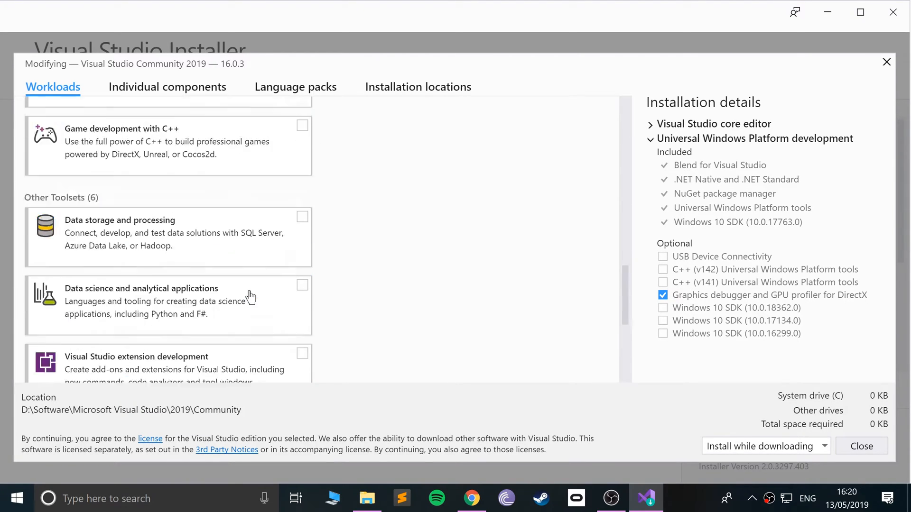
pyautogui.scroll(3)
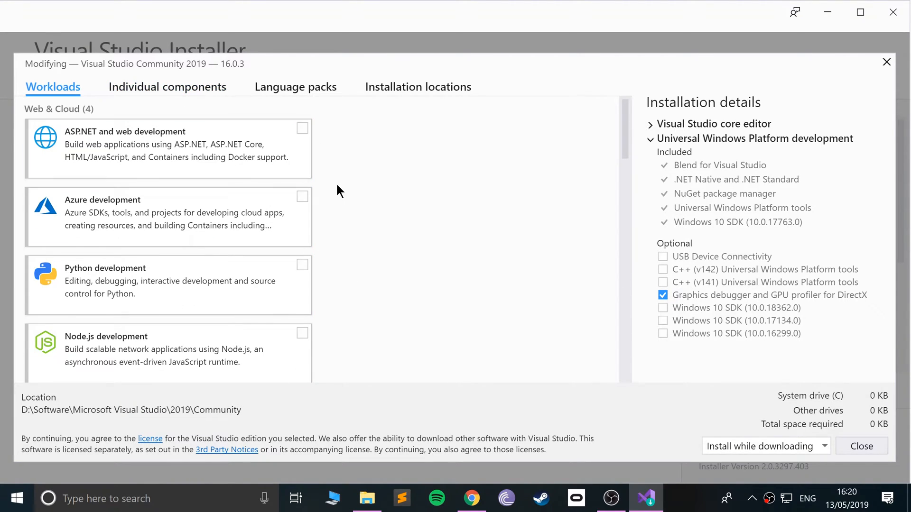
pyautogui.scroll(-3)
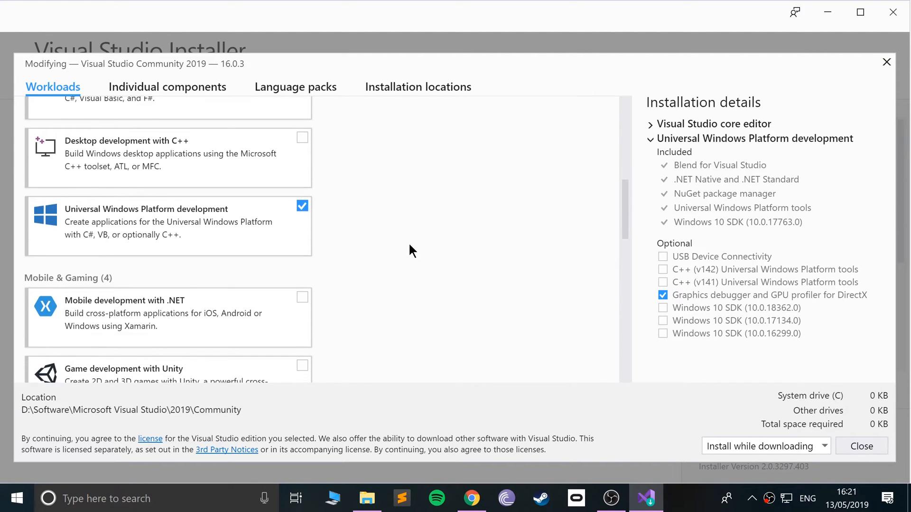
pyautogui.scroll(-3)
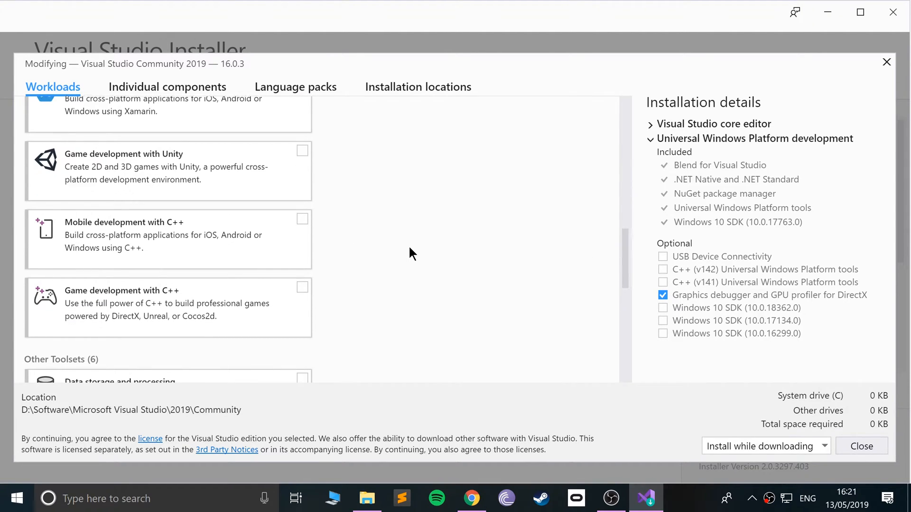
pyautogui.scroll(-3)
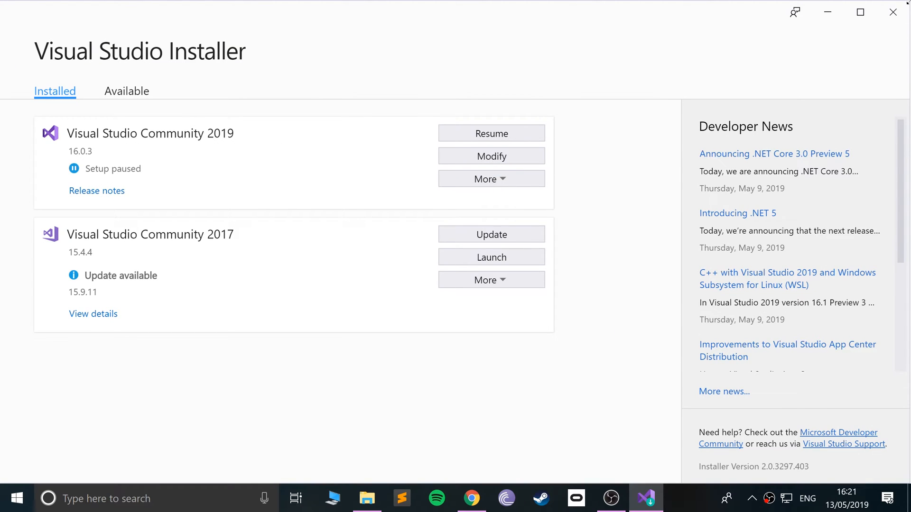
# Close the installer and extract cocos2d-x-3.17.1.zip into E:\Chrome\cocos2d-x-3.17.1.
pyautogui.click(367, 498)
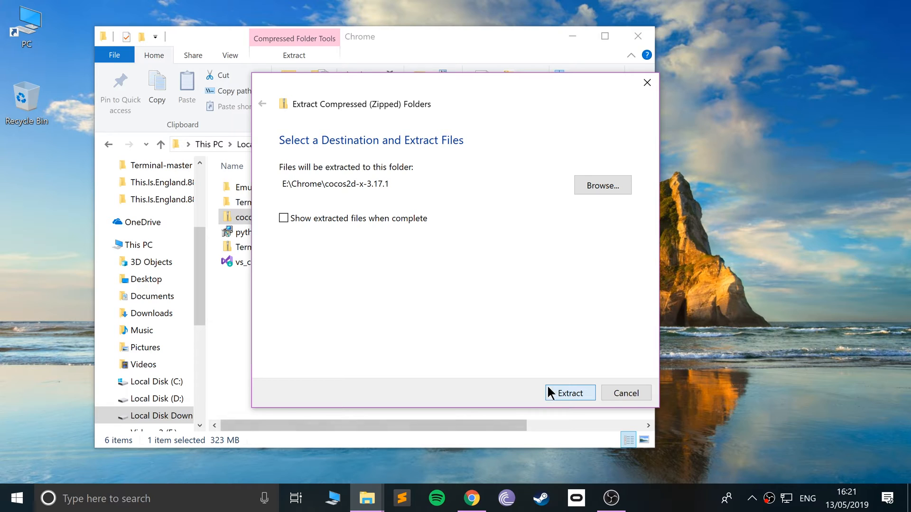
pyautogui.click(570, 393)
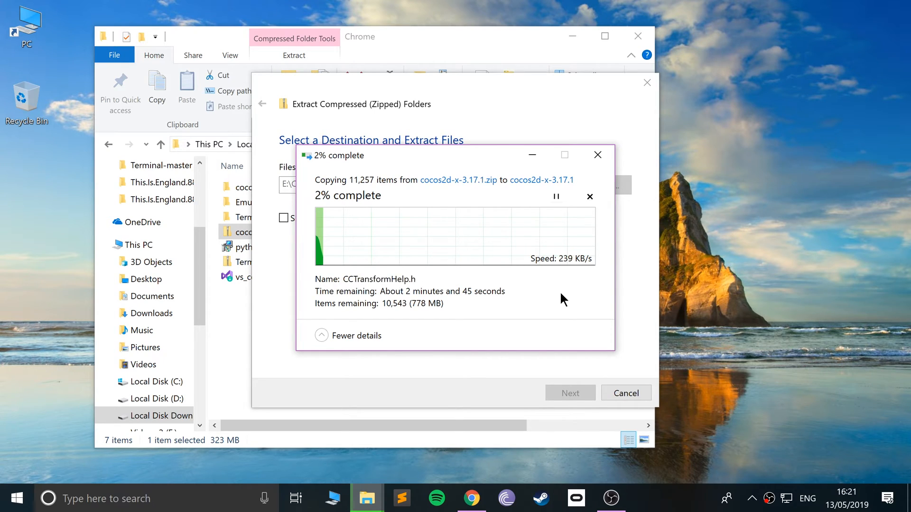
pyautogui.moveTo(624, 211)
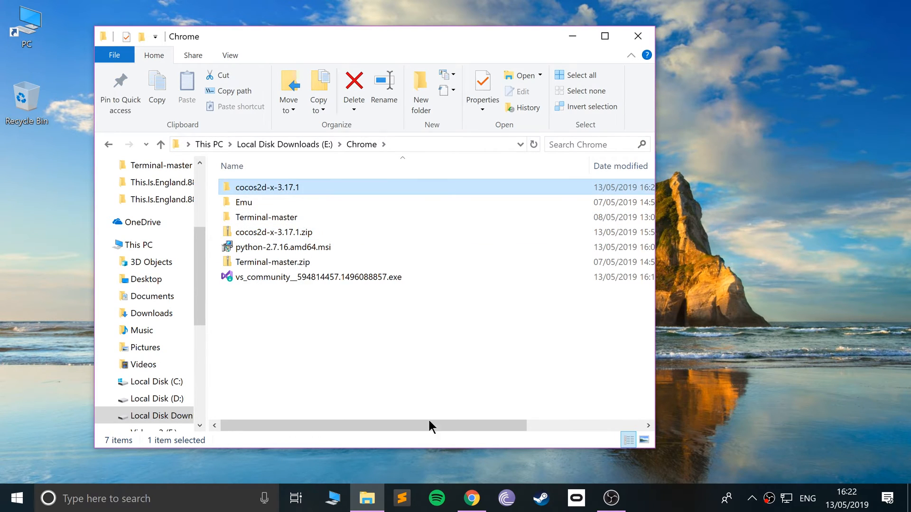
pyautogui.moveTo(308, 247)
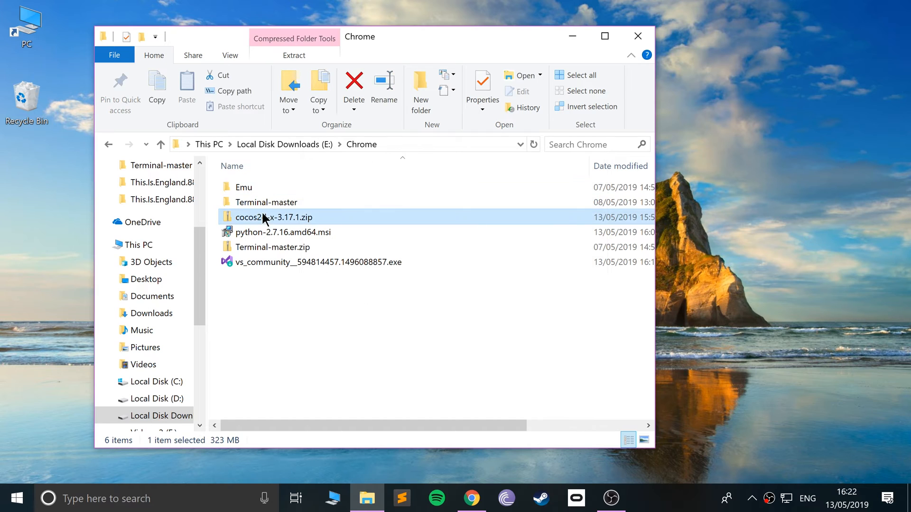
# Rename the extracted folder to 'Cocos2d-x' and browse to Local Disk (C:).
pyautogui.rightClick(274, 217)
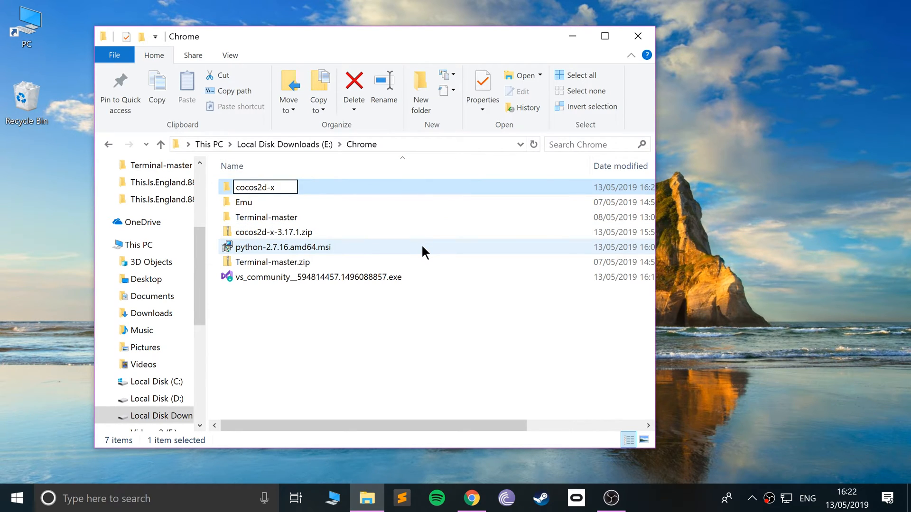
pyautogui.write('Cocos2d-x')
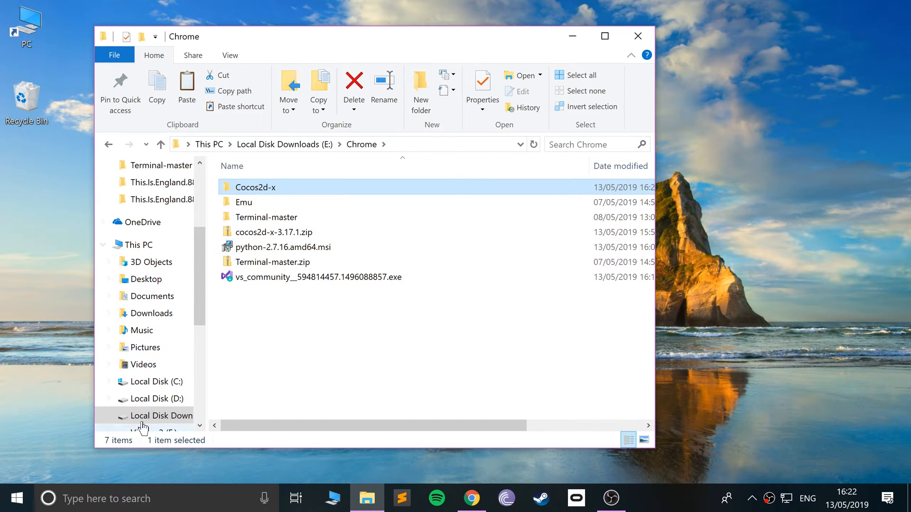
pyautogui.click(161, 381)
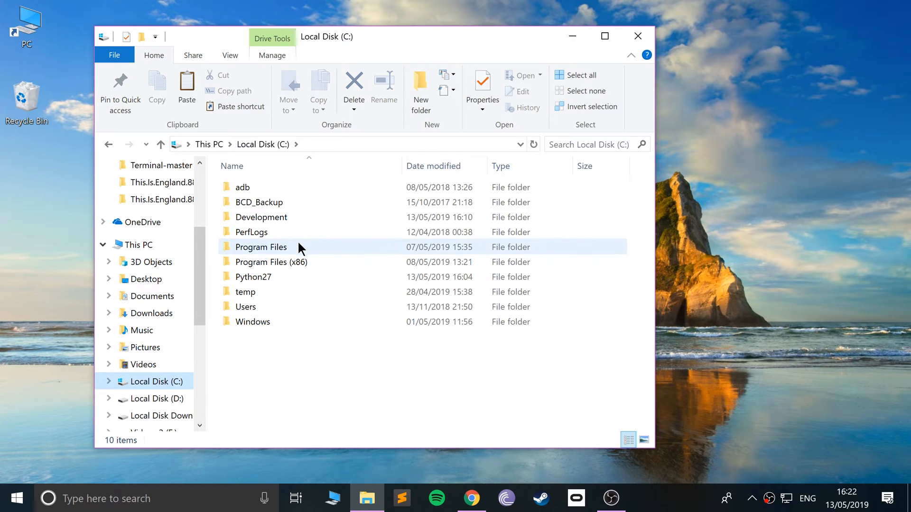
pyautogui.click(261, 217)
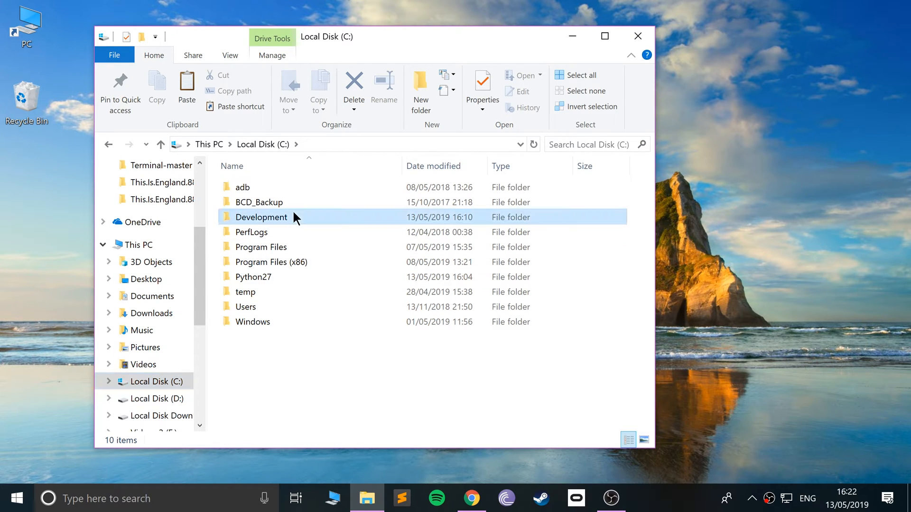
# Open C:\Development, which holds the Cocos2d-x and OLD folders.
pyautogui.doubleClick(261, 216)
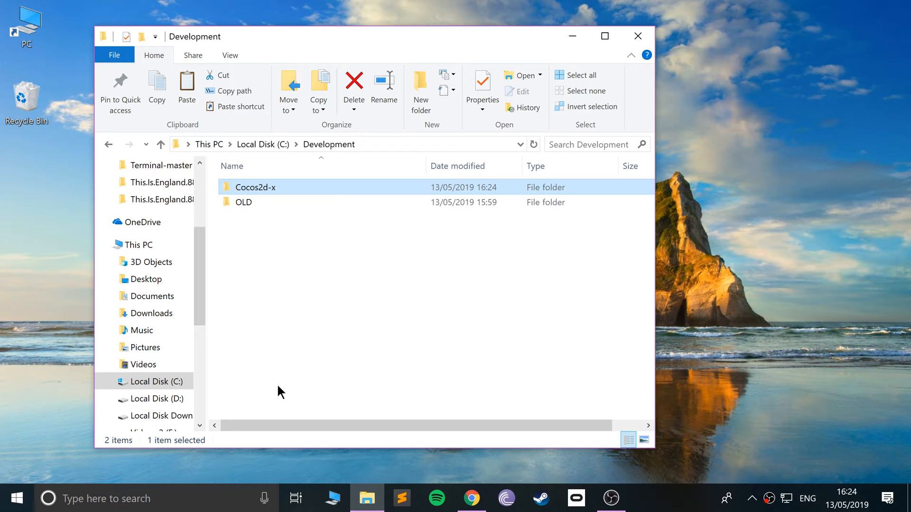
# Run setup.py from C:\Development\Cocos2d-x in Command Prompt, leaving NDK_ROOT blank.
pyautogui.write('comma')
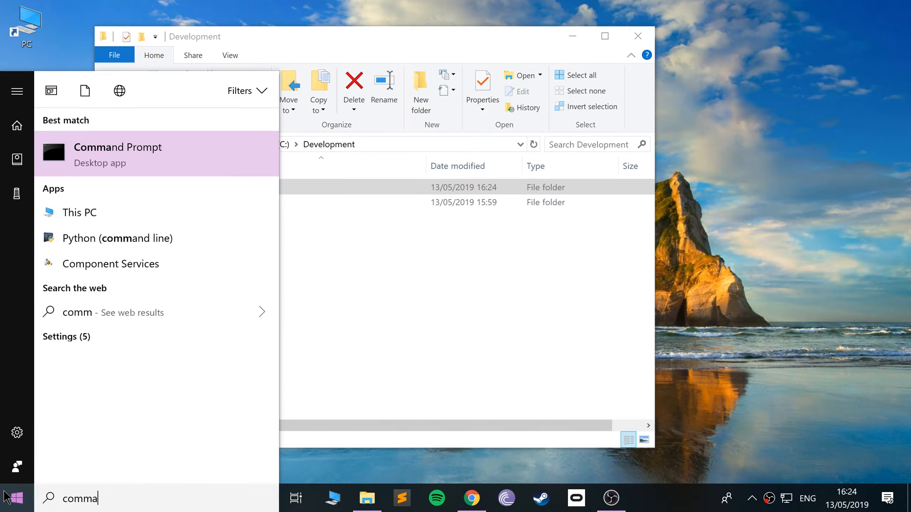
pyautogui.click(117, 147)
pyautogui.write('cd')
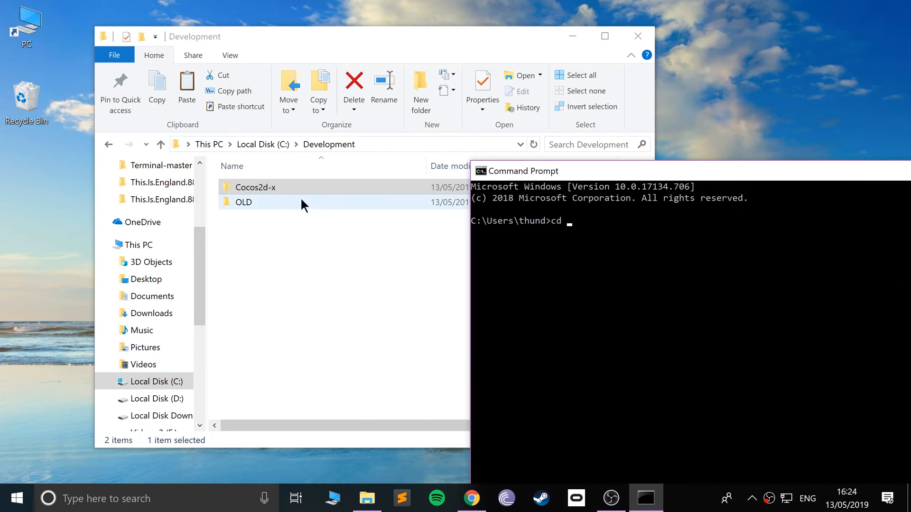
pyautogui.write('C:\\Development\\Cocos2d-x')
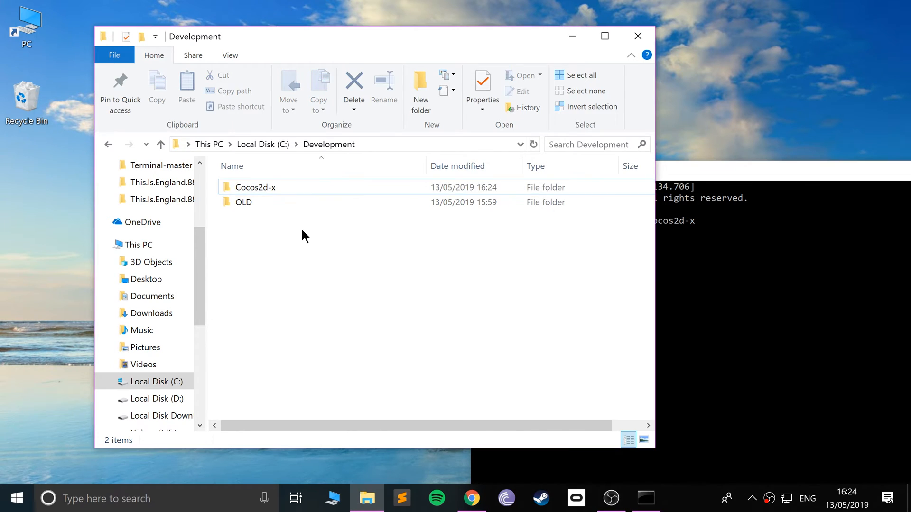
pyautogui.doubleClick(255, 187)
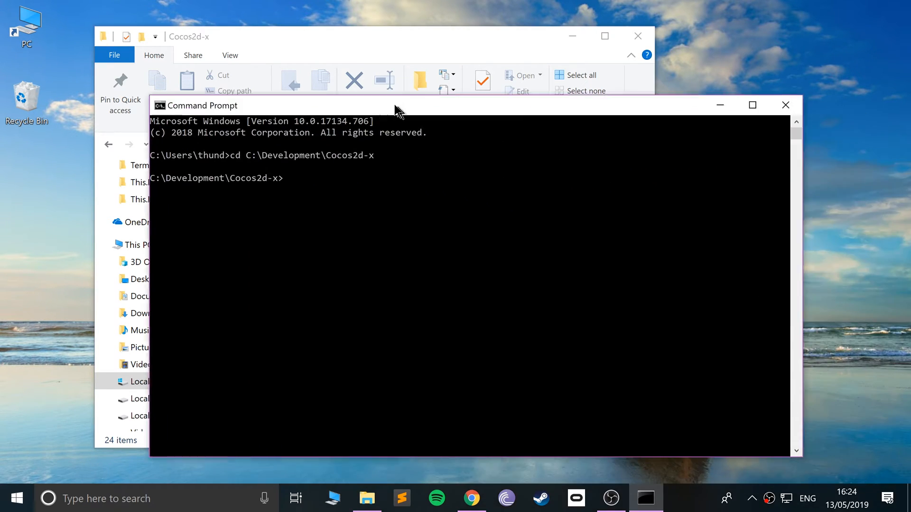
pyautogui.write('sw')
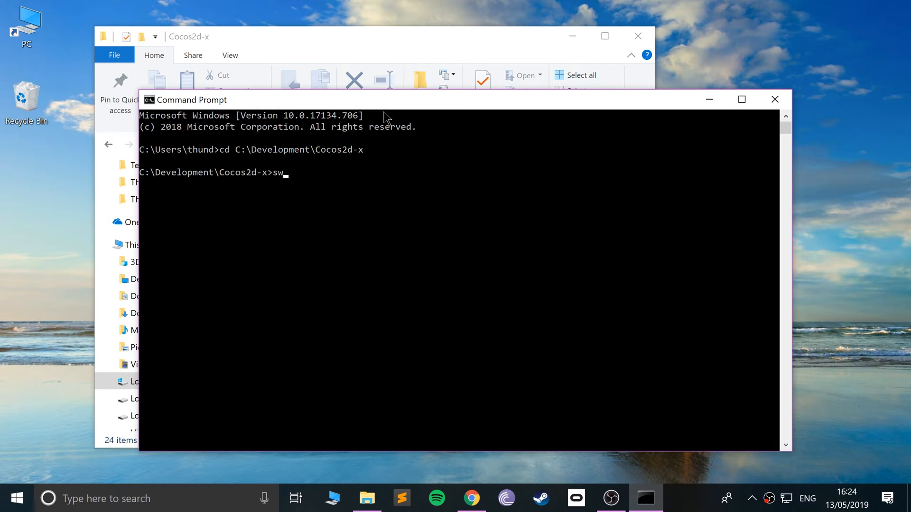
pyautogui.write('etup.poy')
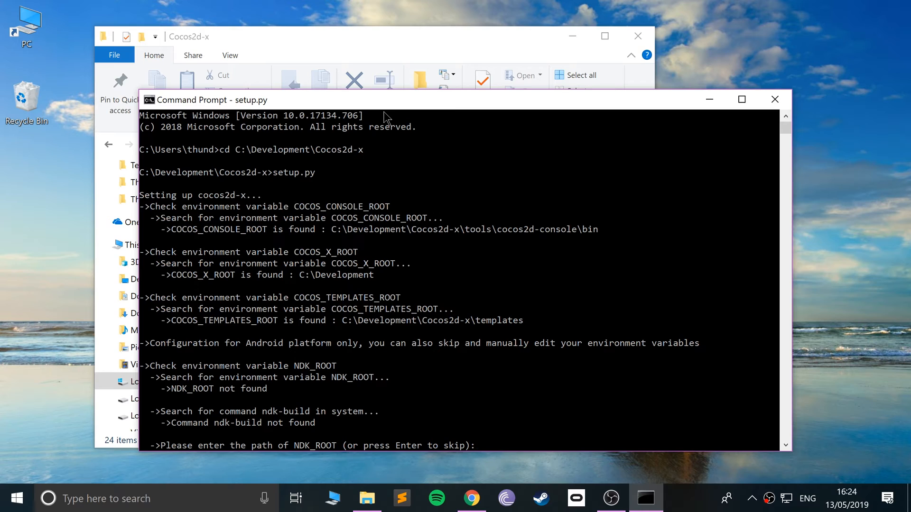
pyautogui.moveTo(311, 316)
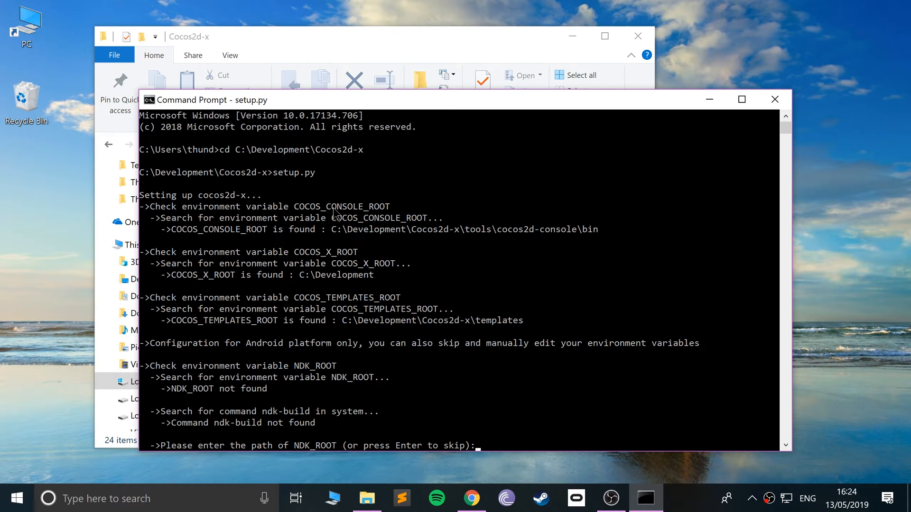
pyautogui.moveTo(303, 310)
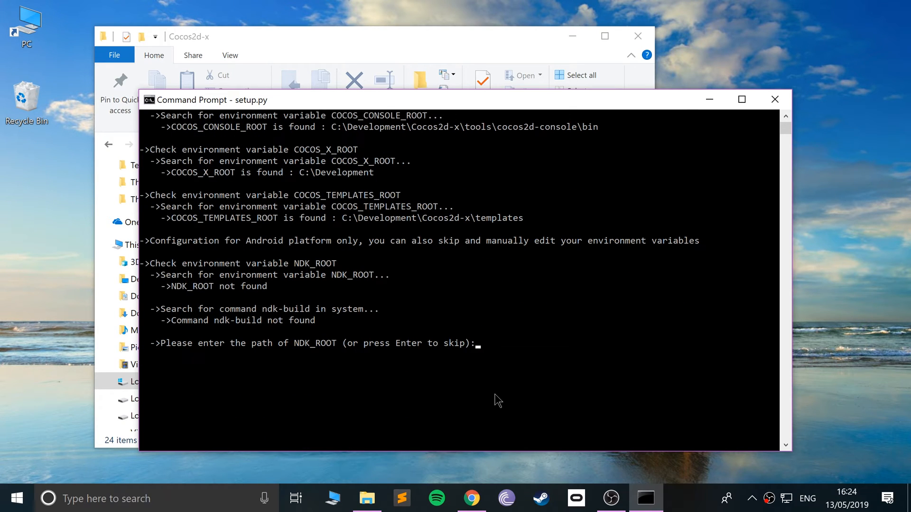
pyautogui.press('enter')
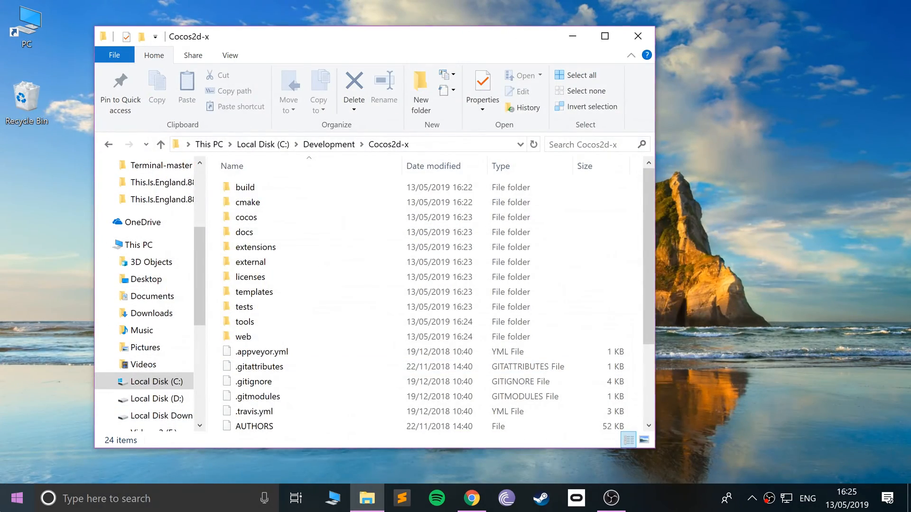
# Run cocos in a fresh Command Prompt to list the Cocos2d-x console commands.
pyautogui.write('command')
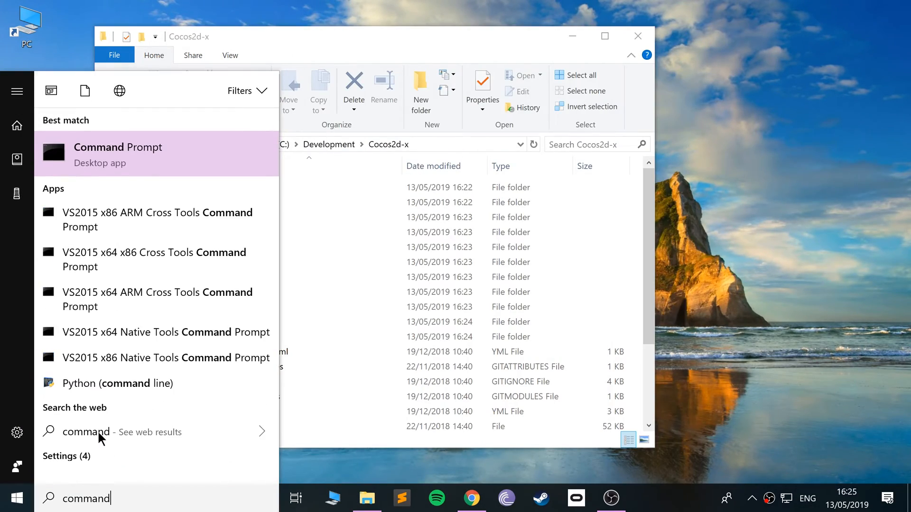
pyautogui.click(118, 147)
pyautogui.write('cocos')
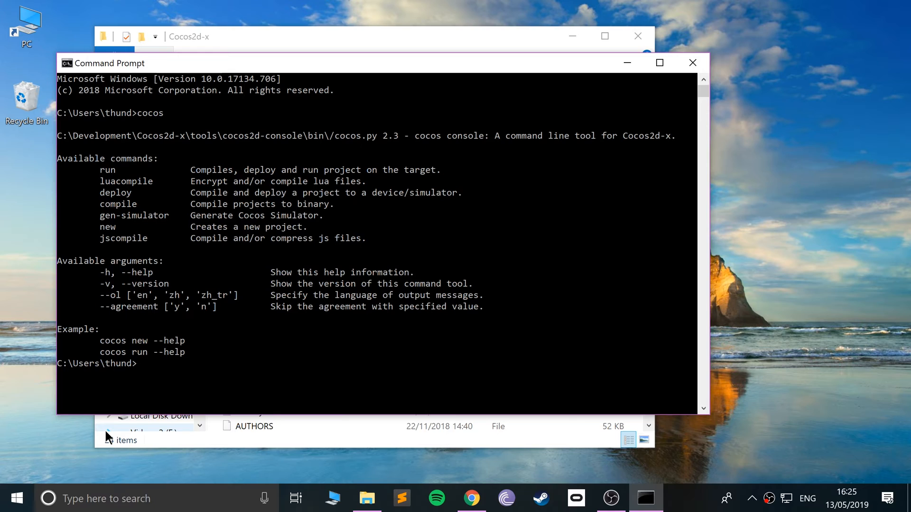
pyautogui.write('y')
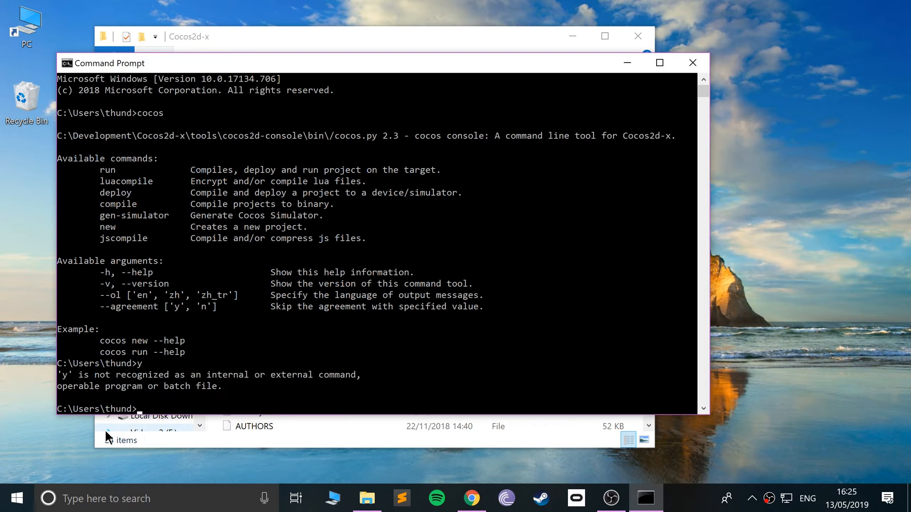
pyautogui.write('cv')
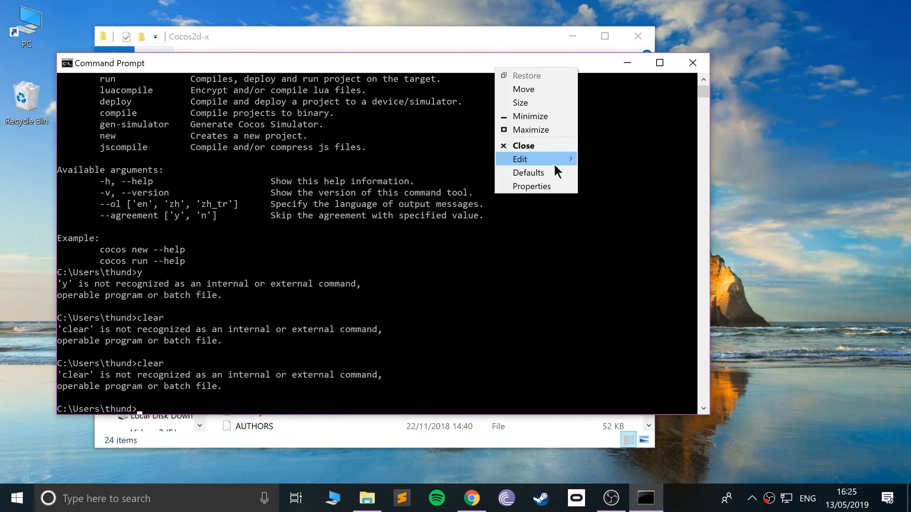
pyautogui.moveTo(519, 159)
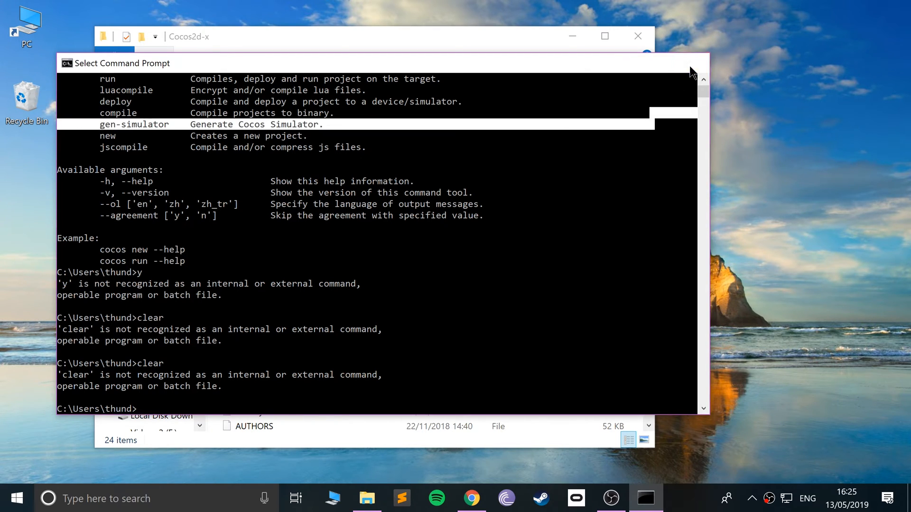
pyautogui.write('command')
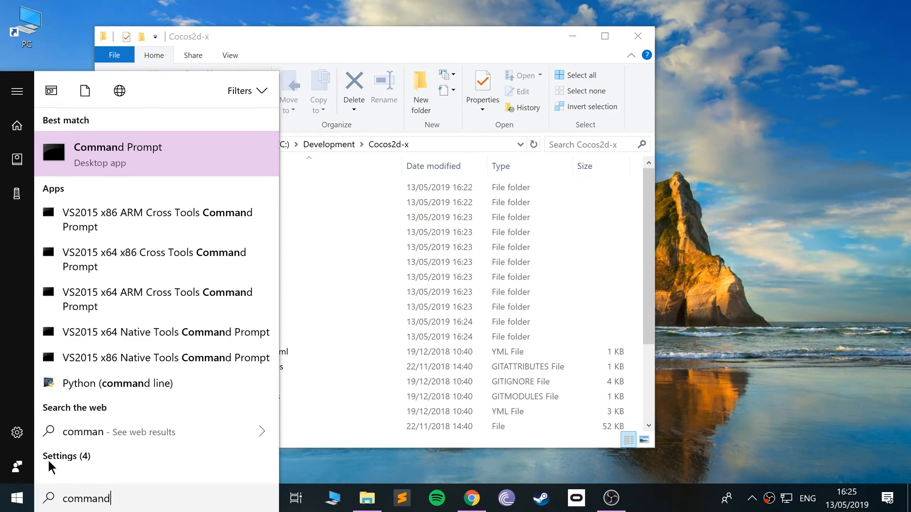
# In a new Command Prompt, cd to Desktop and enter 'cocos new Test123 -l cpp'.
pyautogui.click(117, 147)
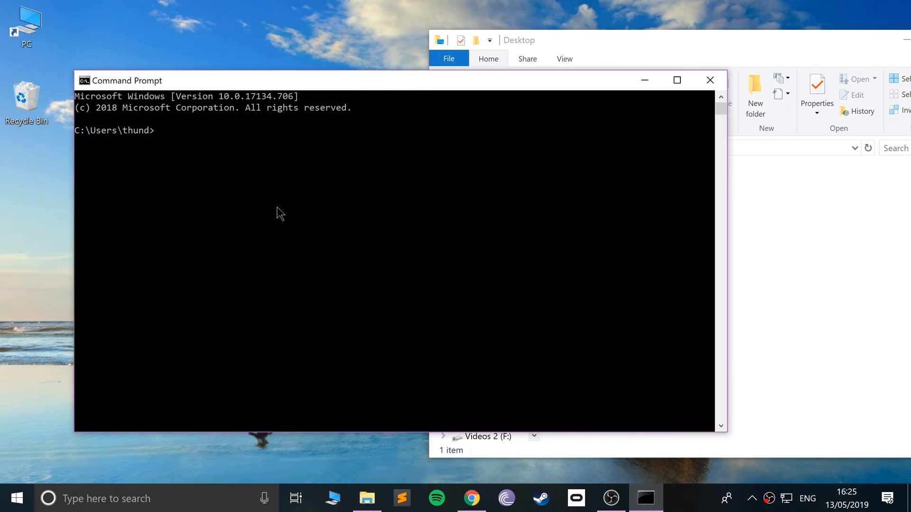
pyautogui.write('cd Desktop')
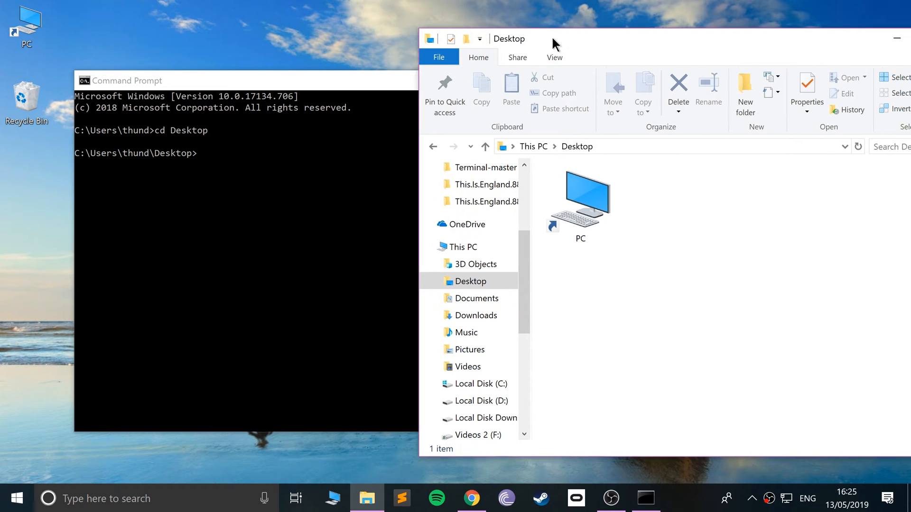
pyautogui.write('coco')
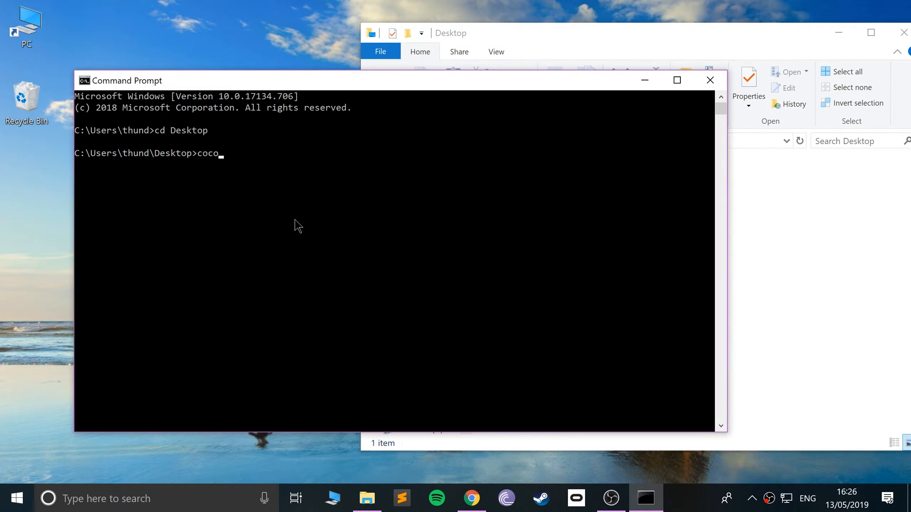
pyautogui.write('s new')
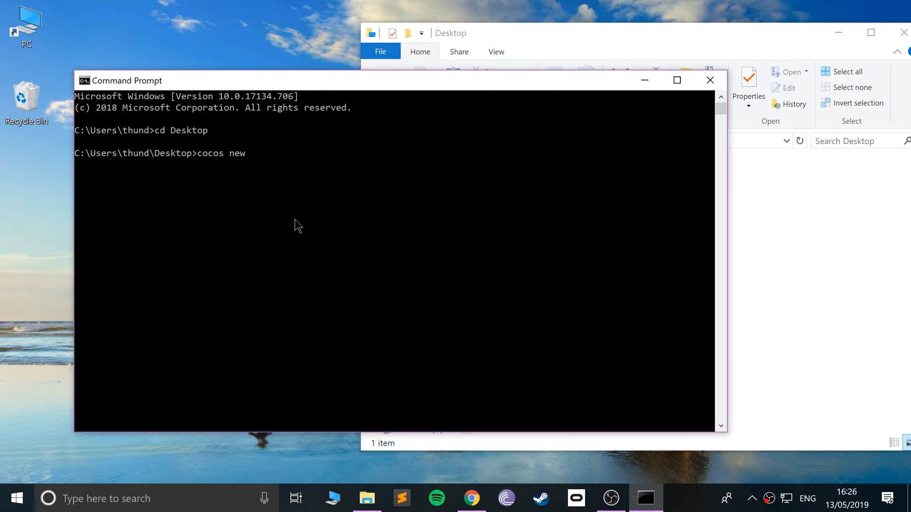
pyautogui.write('Te')
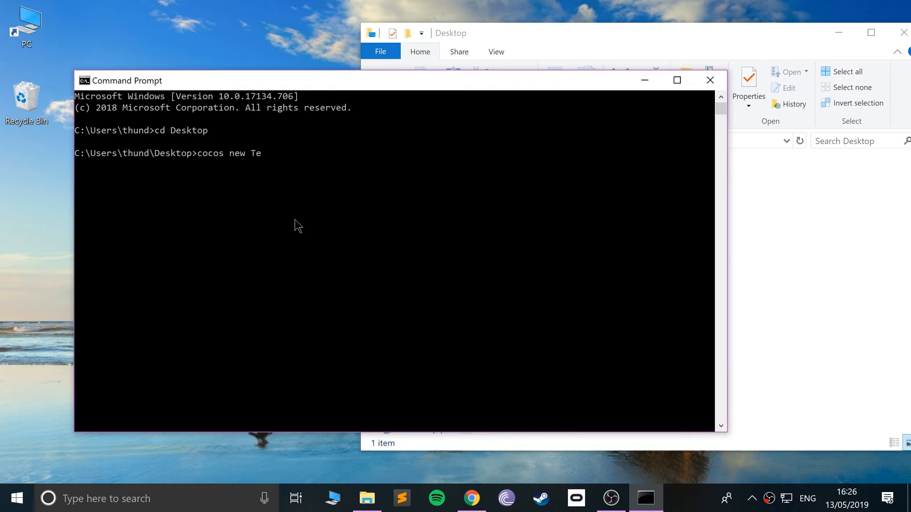
pyautogui.write('st1')
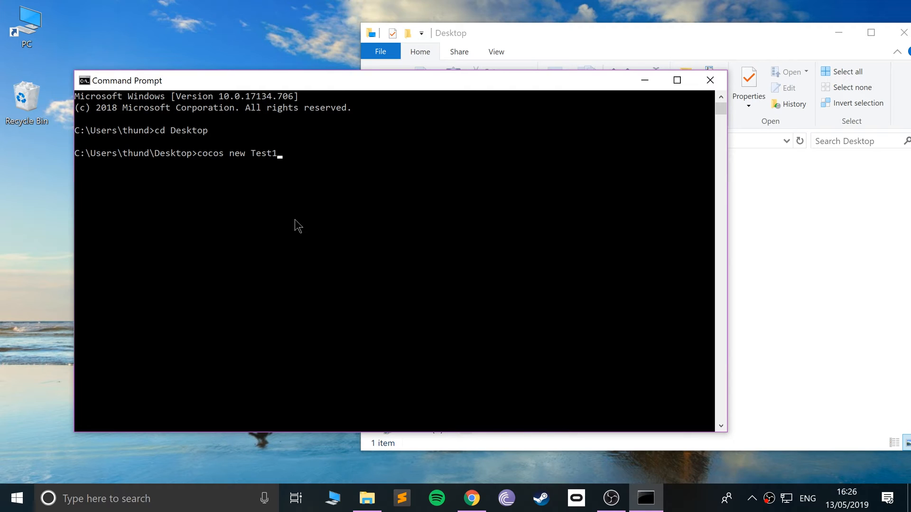
pyautogui.write('23 -l')
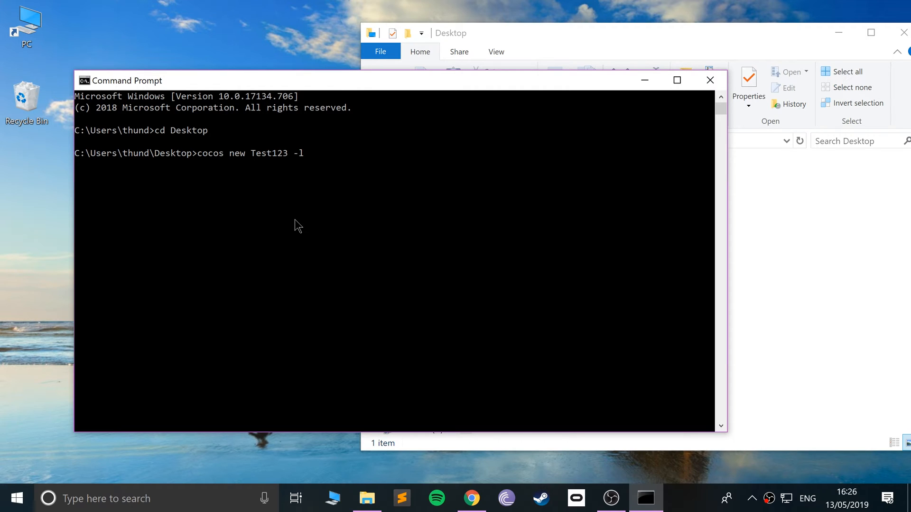
pyautogui.write('cpp')
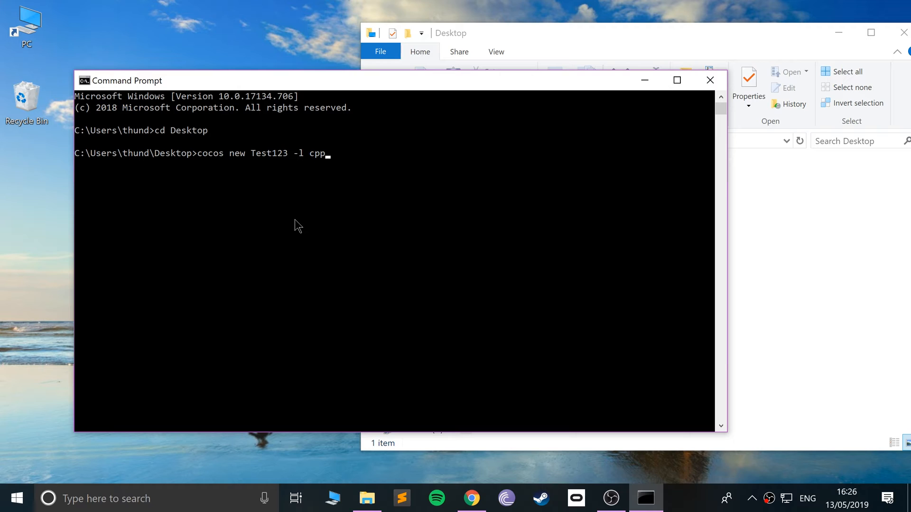
pyautogui.moveTo(396, 169)
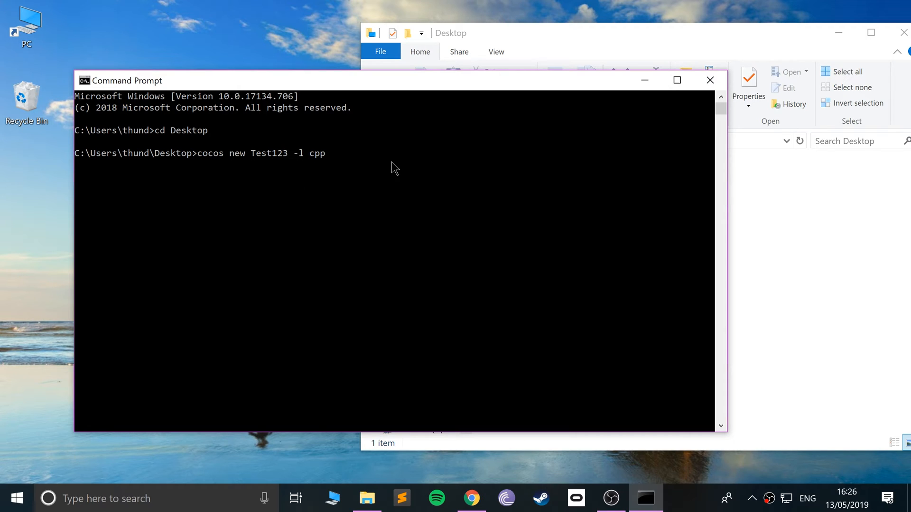
pyautogui.moveTo(428, 158)
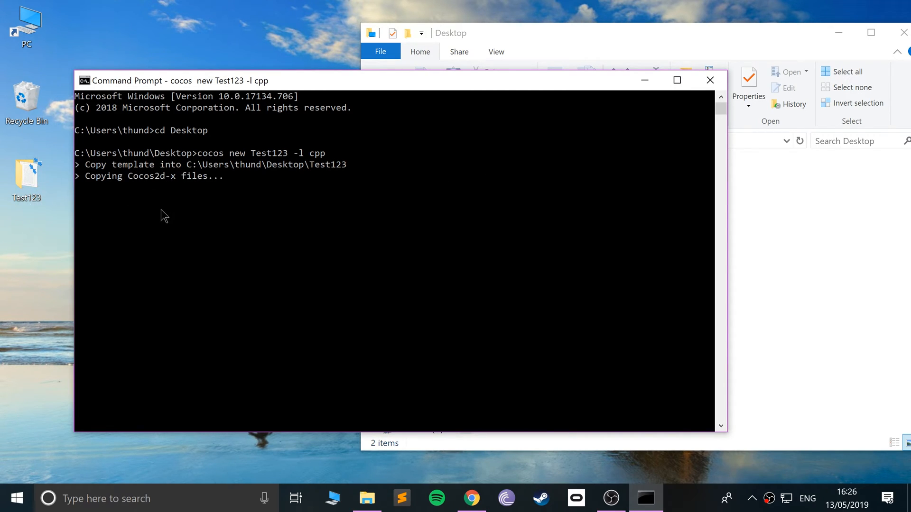
pyautogui.moveTo(158, 247)
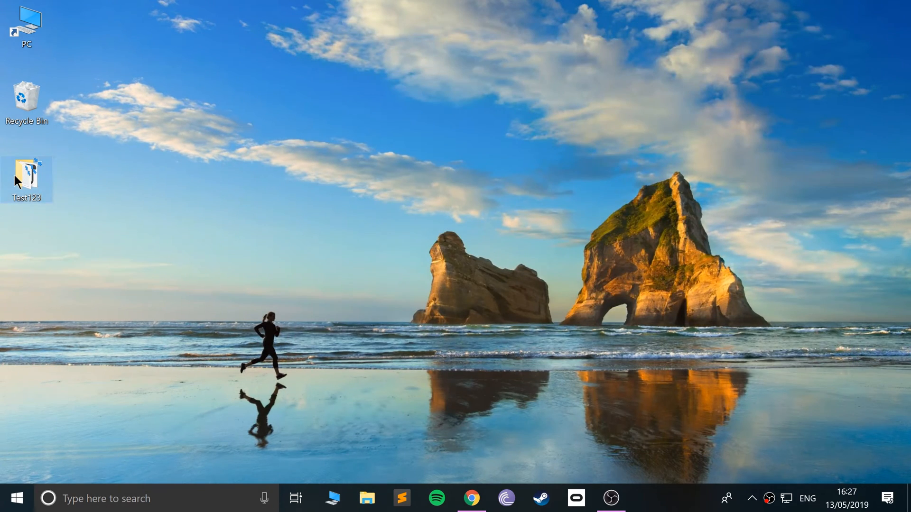
# Open Test123.sln from the Test123 proj.win32 folder in Visual Studio 2019.
pyautogui.doubleClick(27, 174)
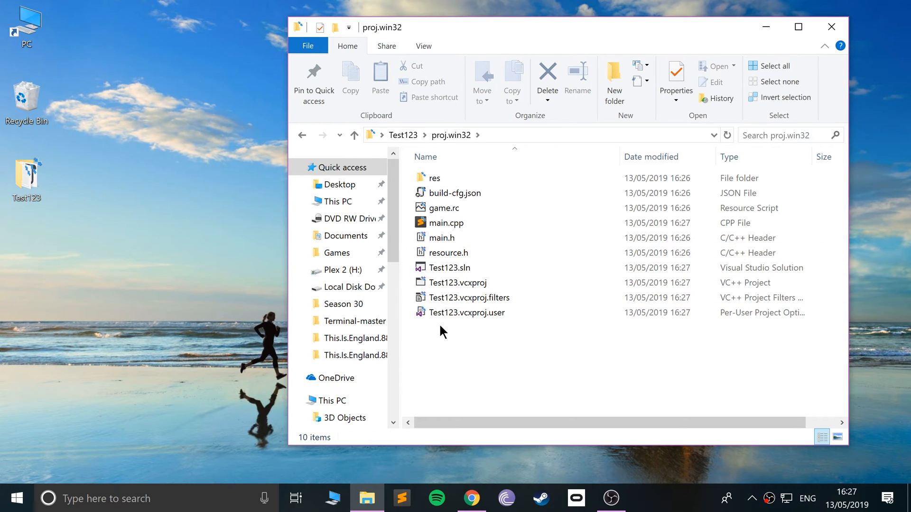
pyautogui.moveTo(450, 268)
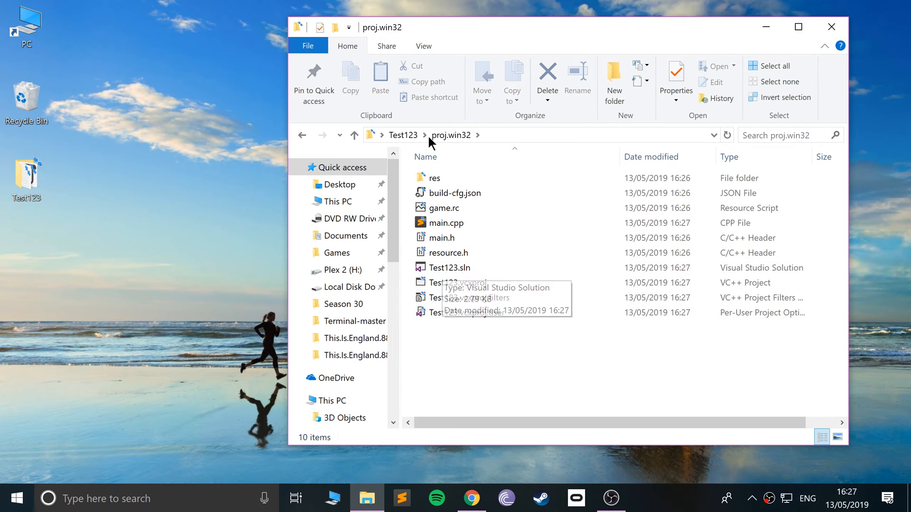
pyautogui.click(449, 267)
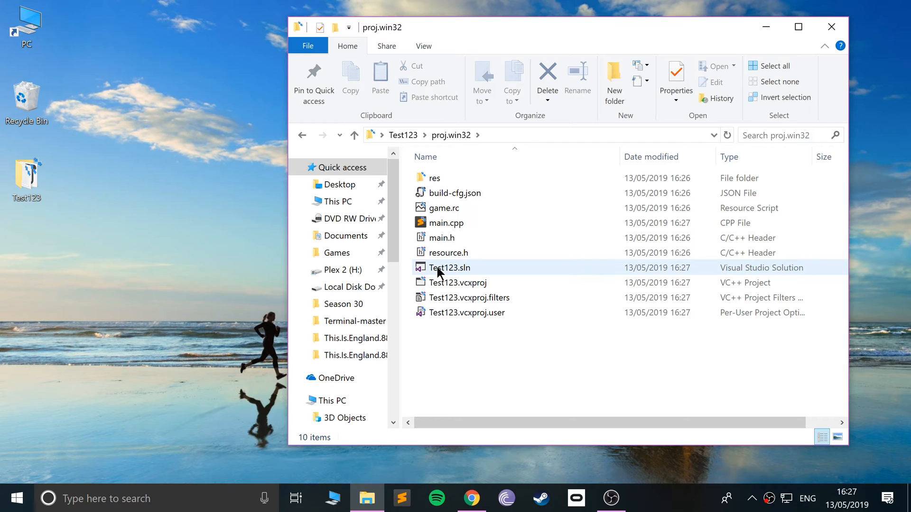
pyautogui.moveTo(497, 276)
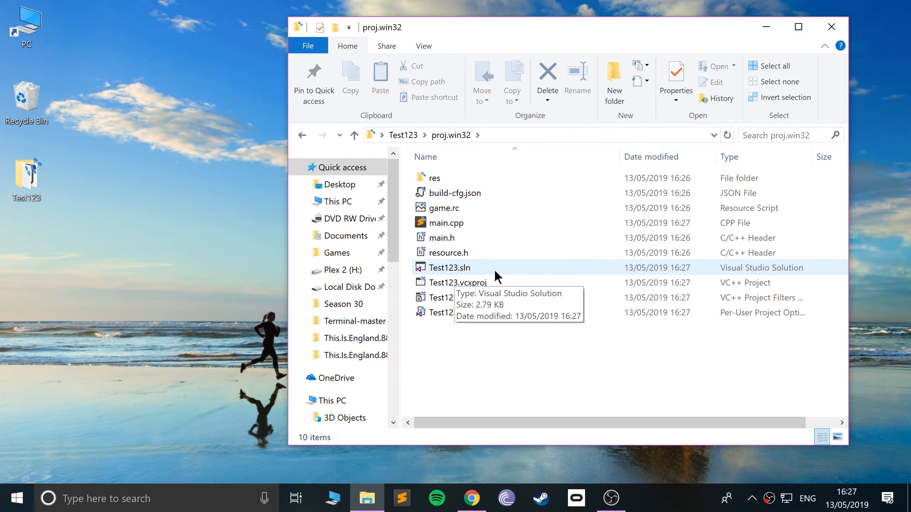
pyautogui.doubleClick(448, 268)
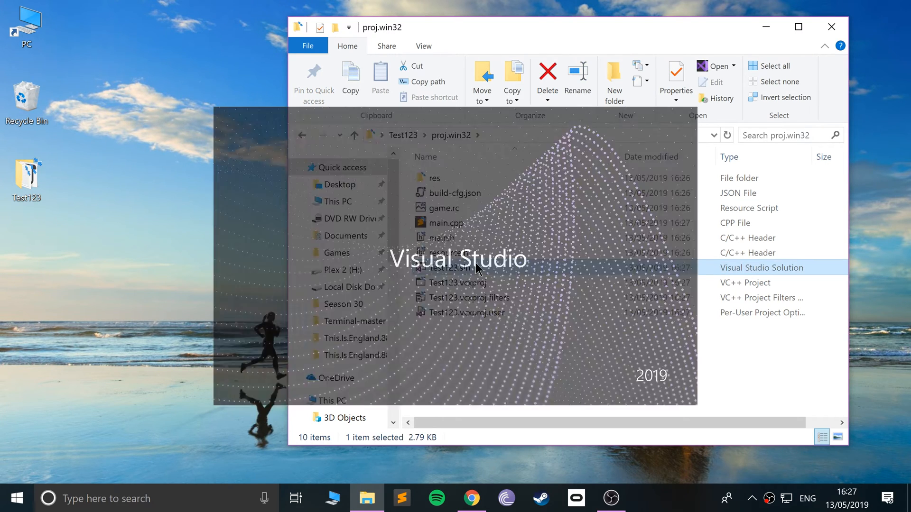
pyautogui.doubleClick(446, 268)
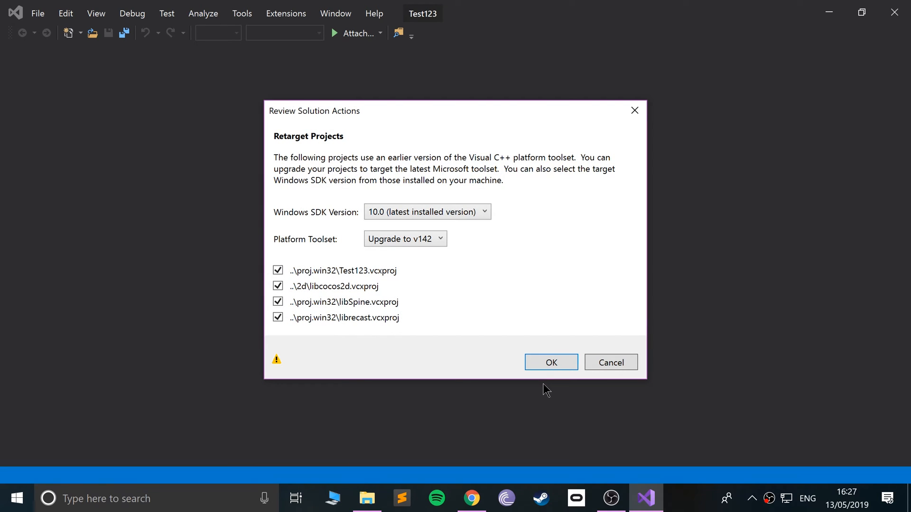
# Retarget the four projects to the v142 toolset and expand Test123 in Solution Explorer.
pyautogui.click(551, 362)
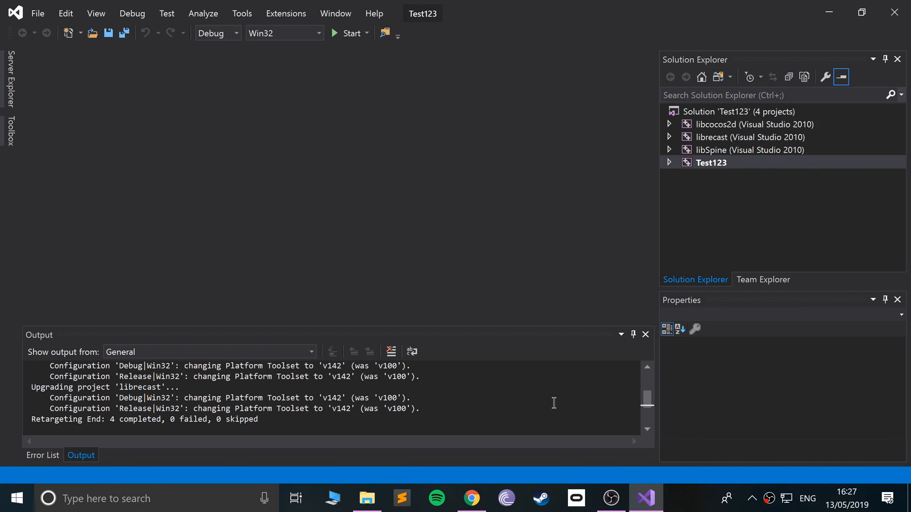
pyautogui.click(709, 163)
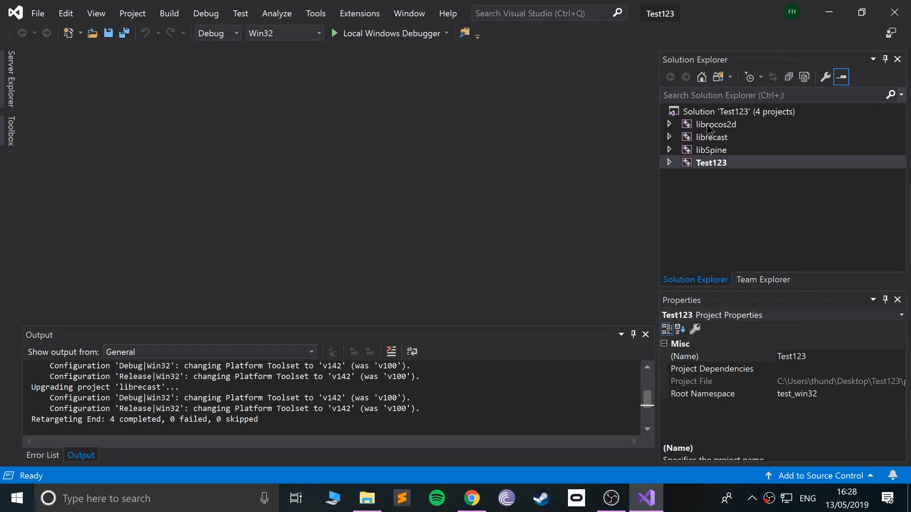
pyautogui.moveTo(694, 124)
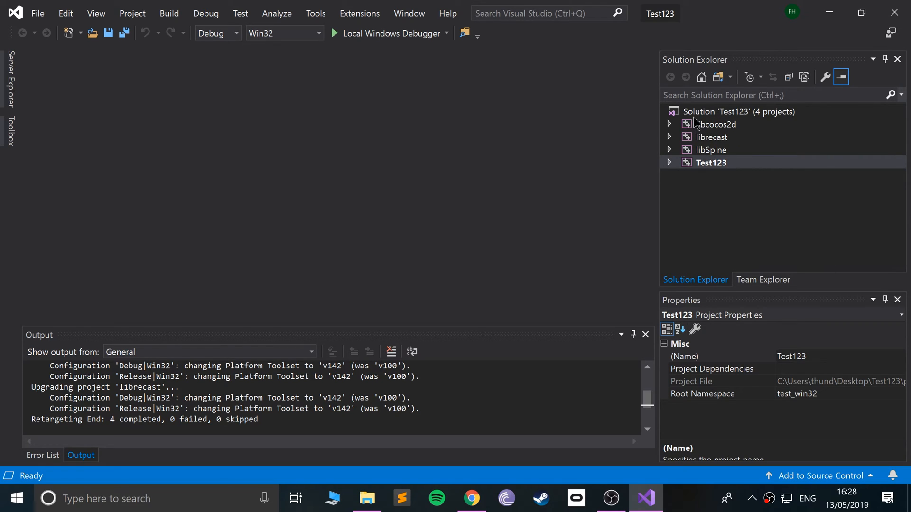
pyautogui.moveTo(699, 142)
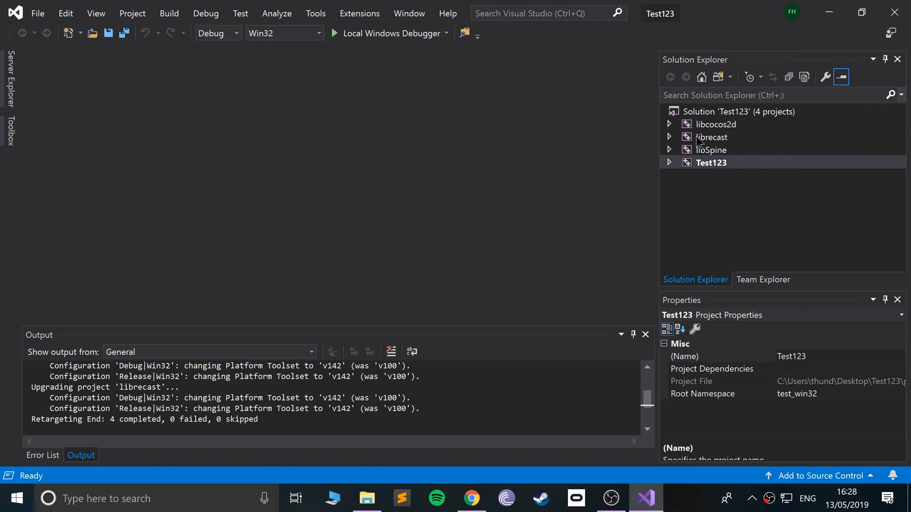
pyautogui.moveTo(735, 85)
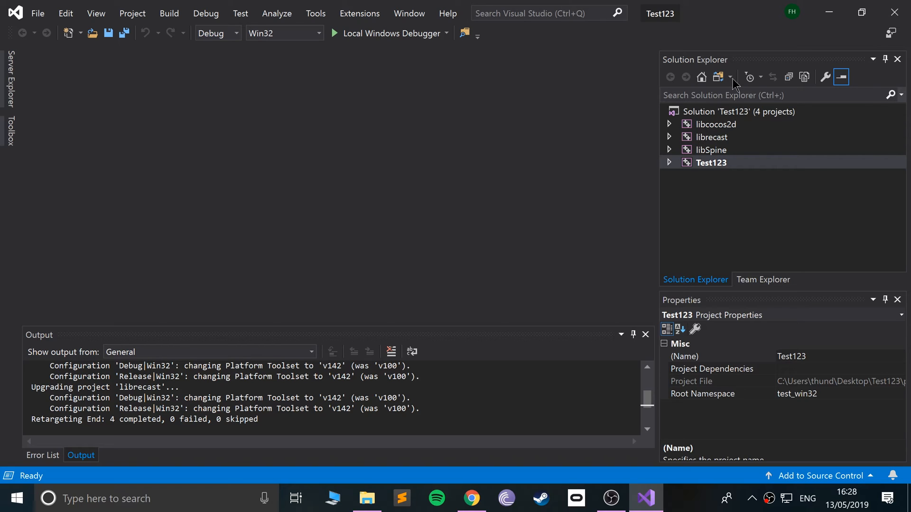
pyautogui.click(670, 163)
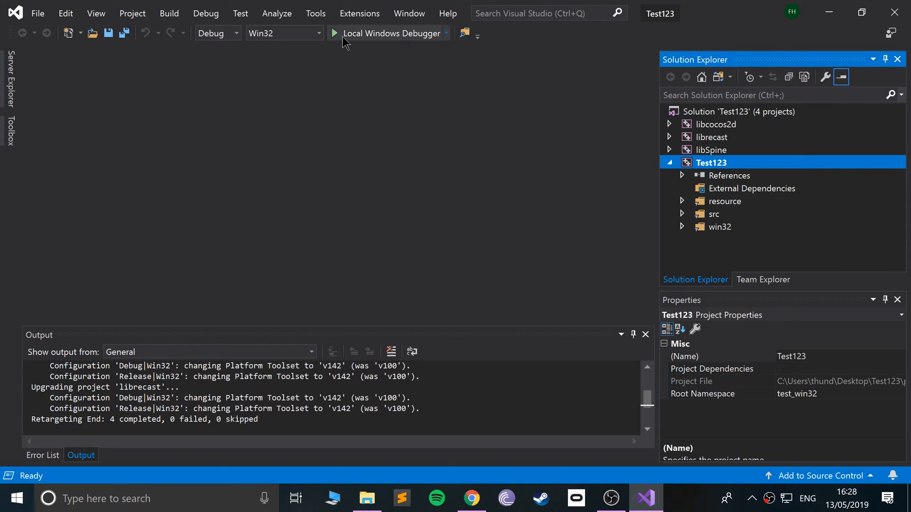
# Build the Test123 solution, including libcocos2d, librecast and libSpine, via Local Windows Debugger.
pyautogui.click(386, 34)
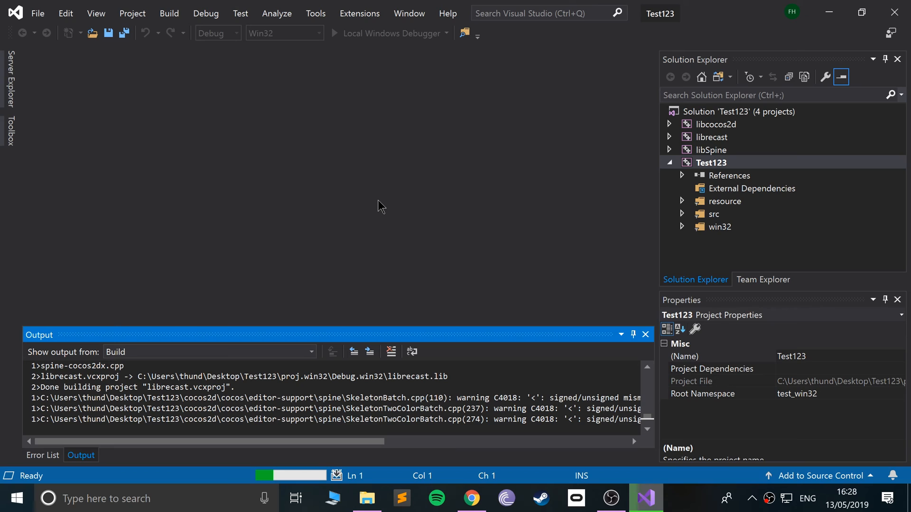
pyautogui.moveTo(293, 290)
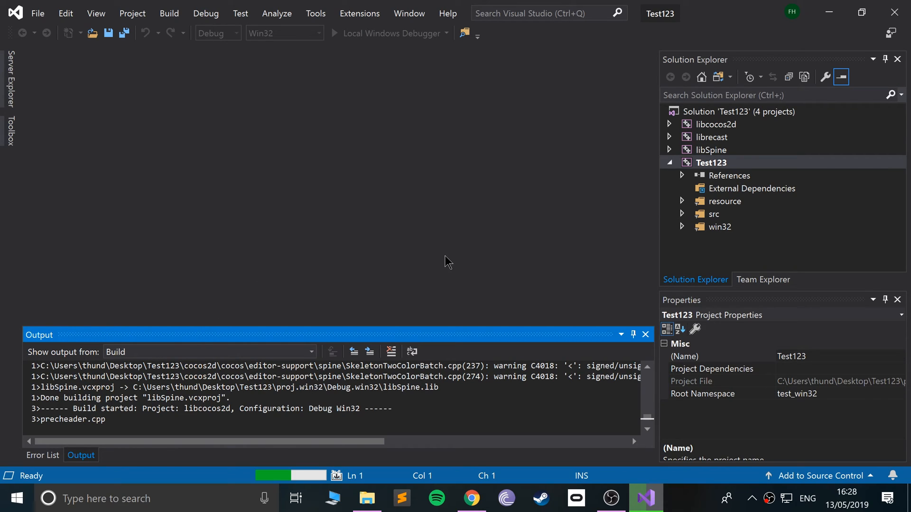
pyautogui.moveTo(468, 129)
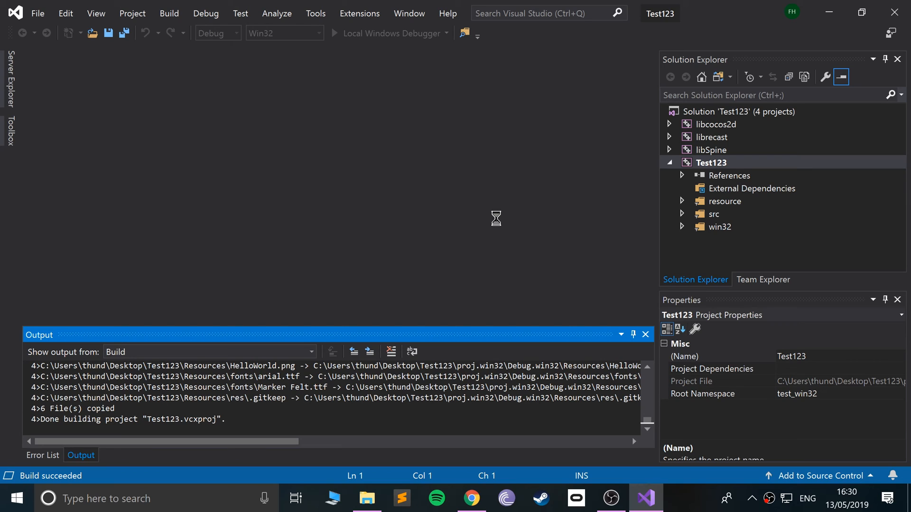
# Run the Test123 game, move its Hello World window aside, then close it.
pyautogui.click(386, 34)
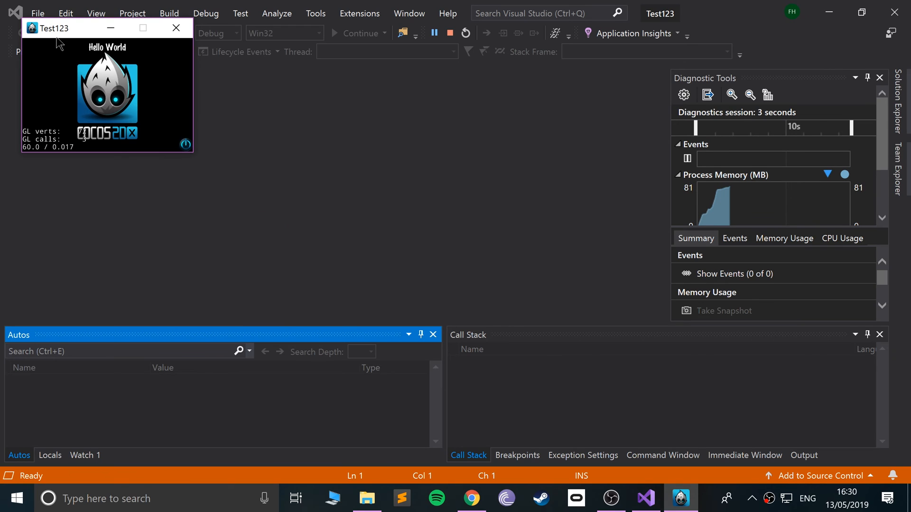
pyautogui.moveTo(52, 28); pyautogui.dragTo(491, 116)
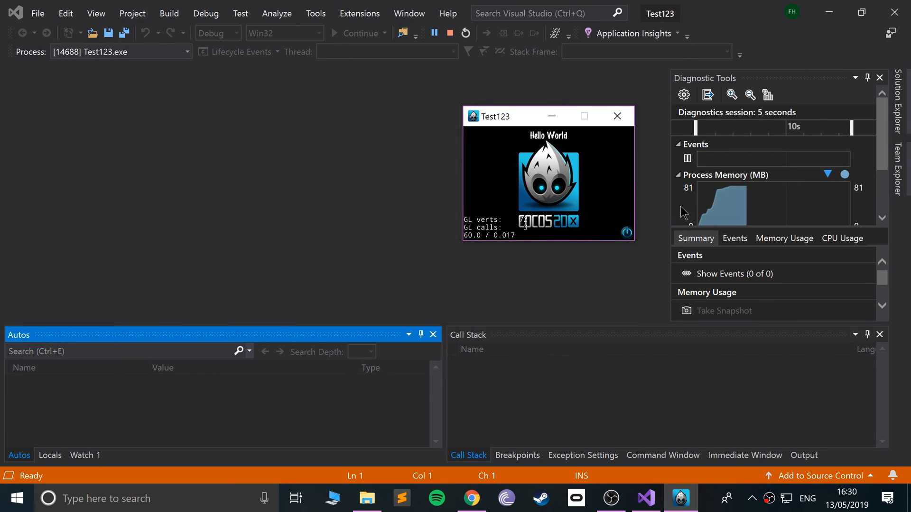
pyautogui.click(450, 32)
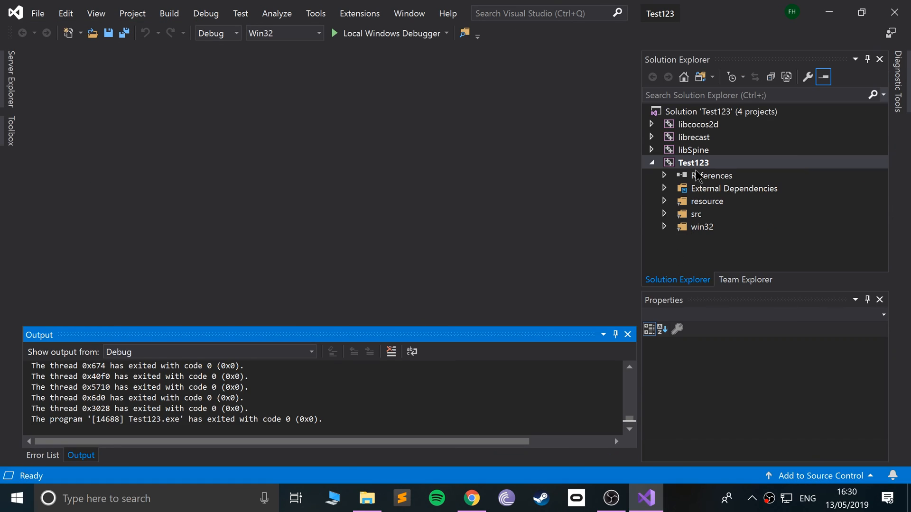
pyautogui.moveTo(684, 217)
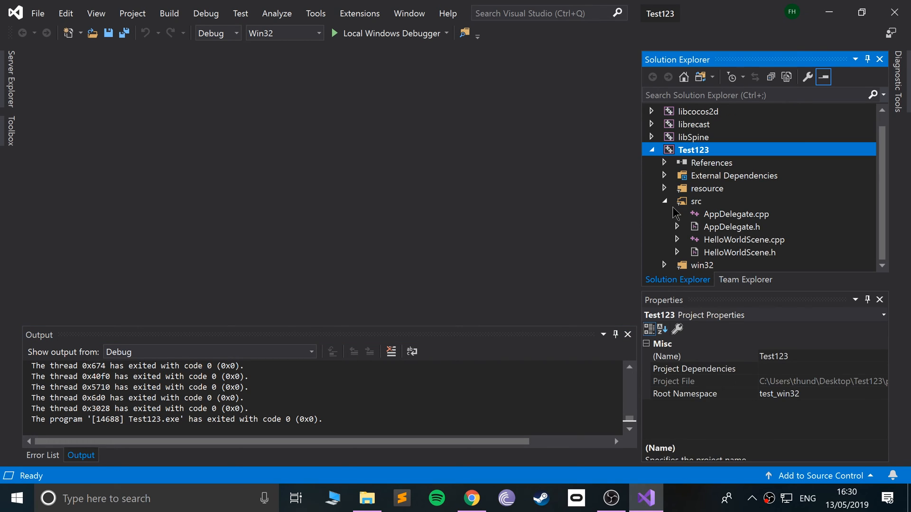
# Open HelloWorldScene.cpp from src and rebuild the game with the 'Hello World :D' label.
pyautogui.click(733, 175)
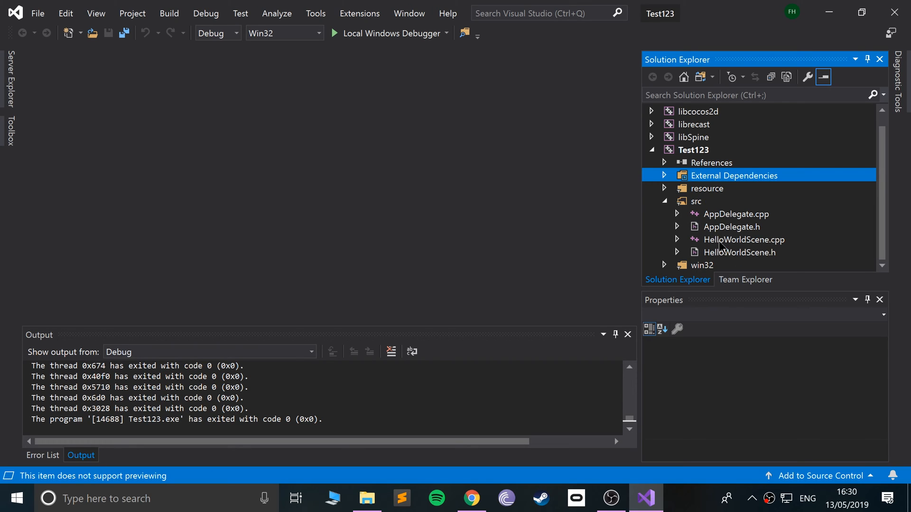
pyautogui.moveTo(743, 256)
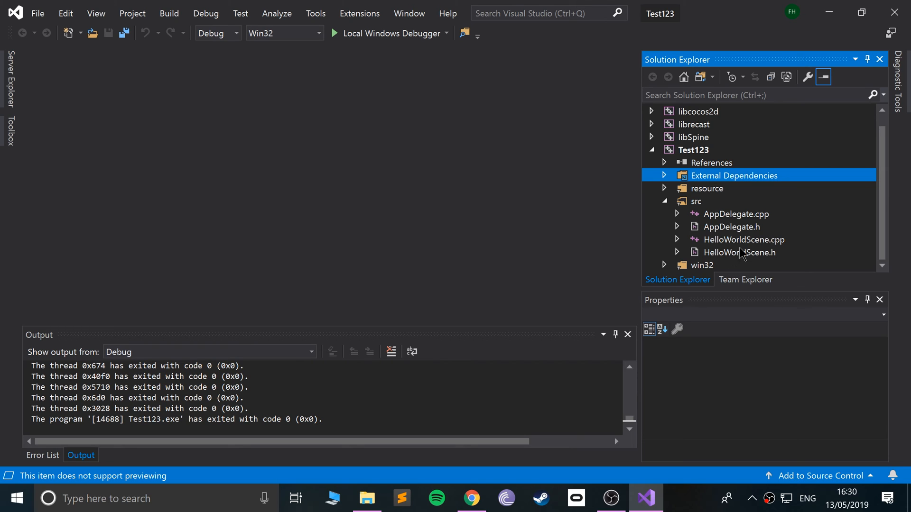
pyautogui.click(743, 239)
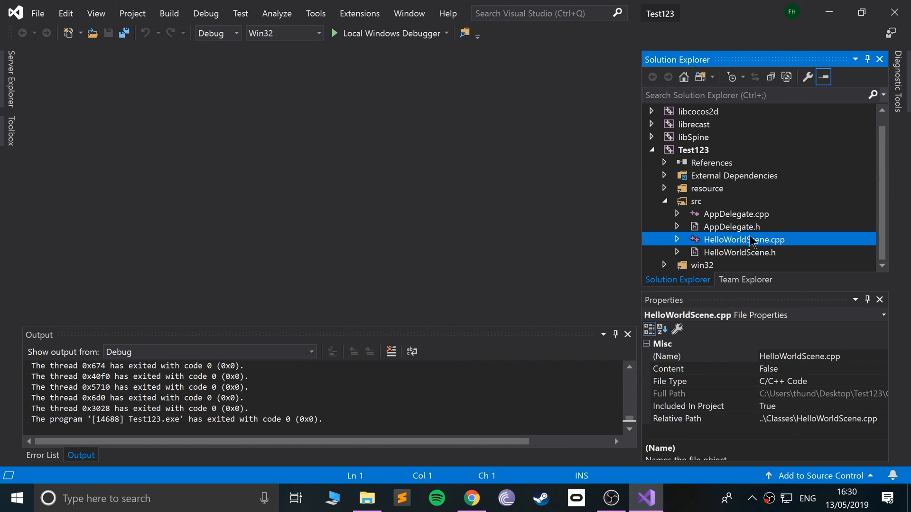
pyautogui.doubleClick(743, 239)
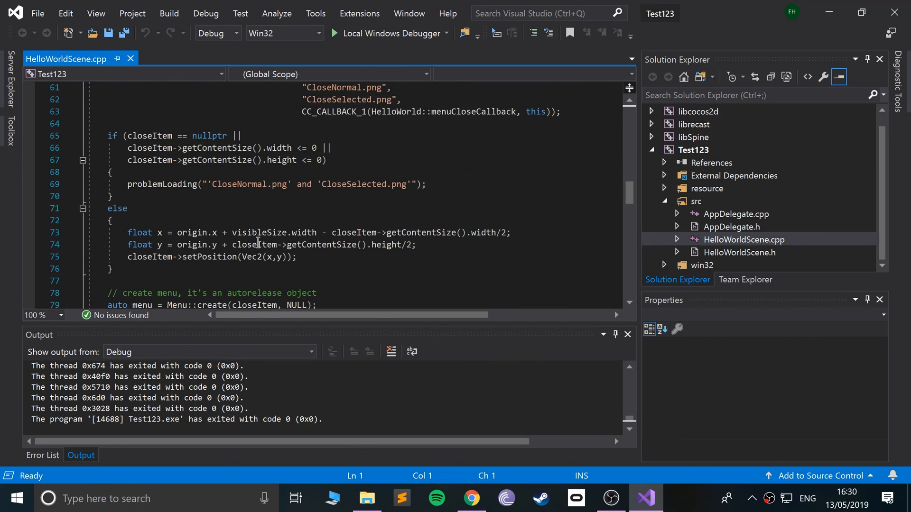
pyautogui.click(386, 33)
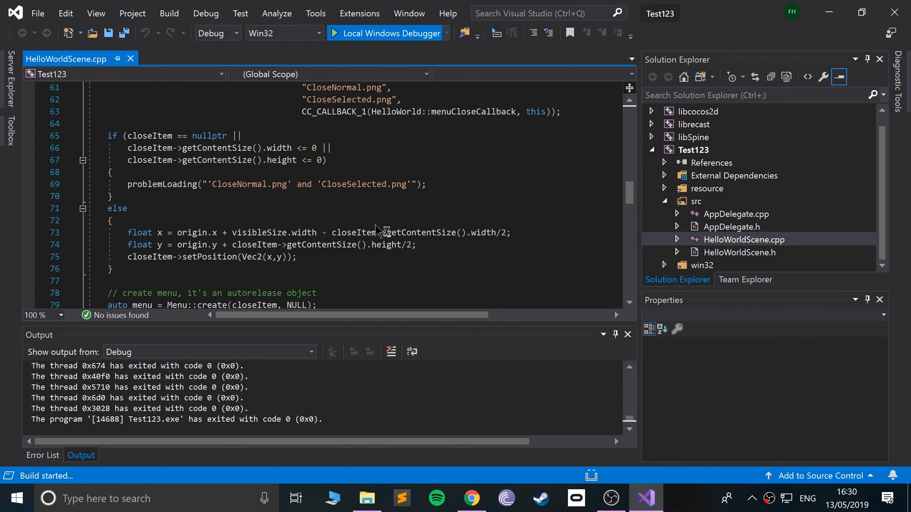
pyautogui.click(385, 33)
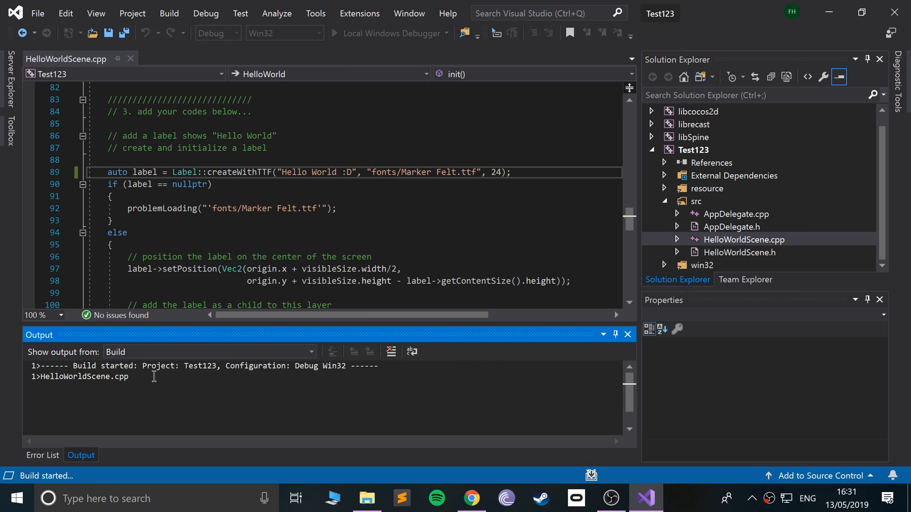
pyautogui.moveTo(188, 442)
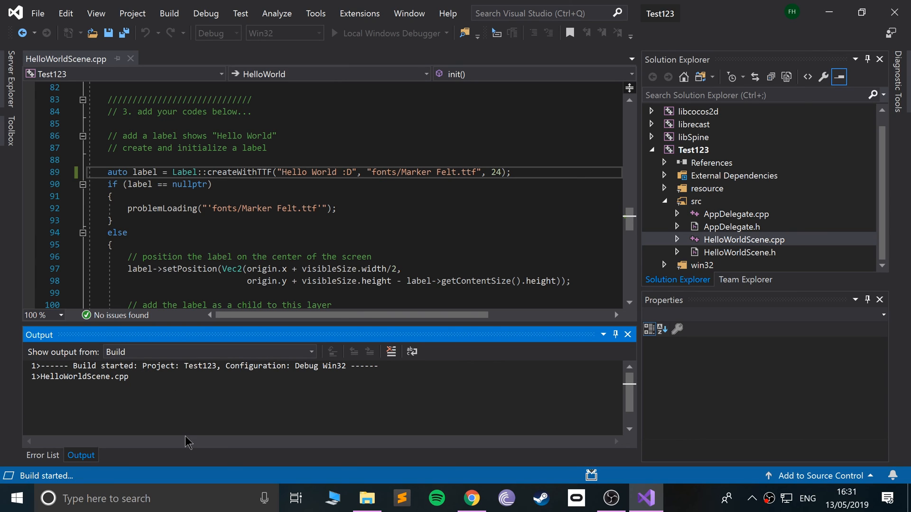